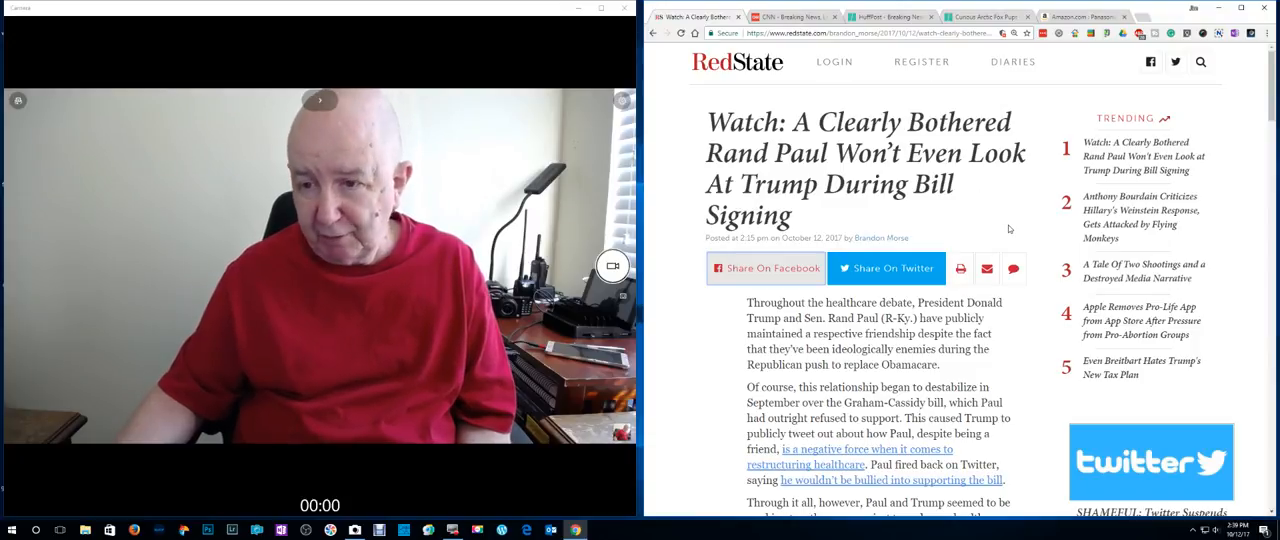
Scroll the RedState Rand Paul article down to the embedded C-SPAN video tweet
scroll(down, 3)
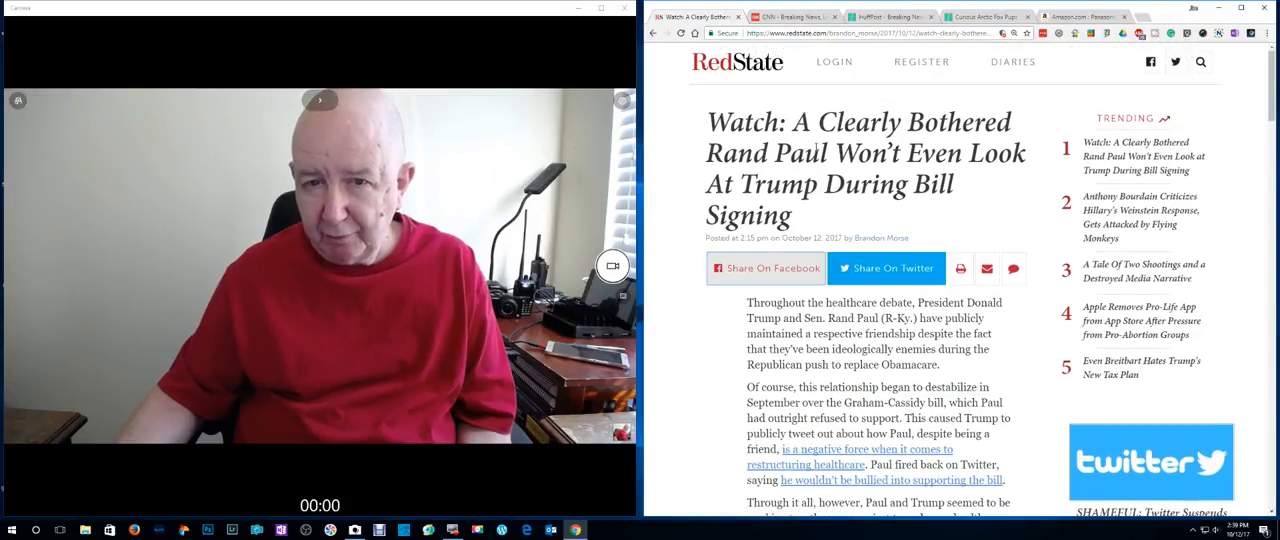
scroll(down, 3)
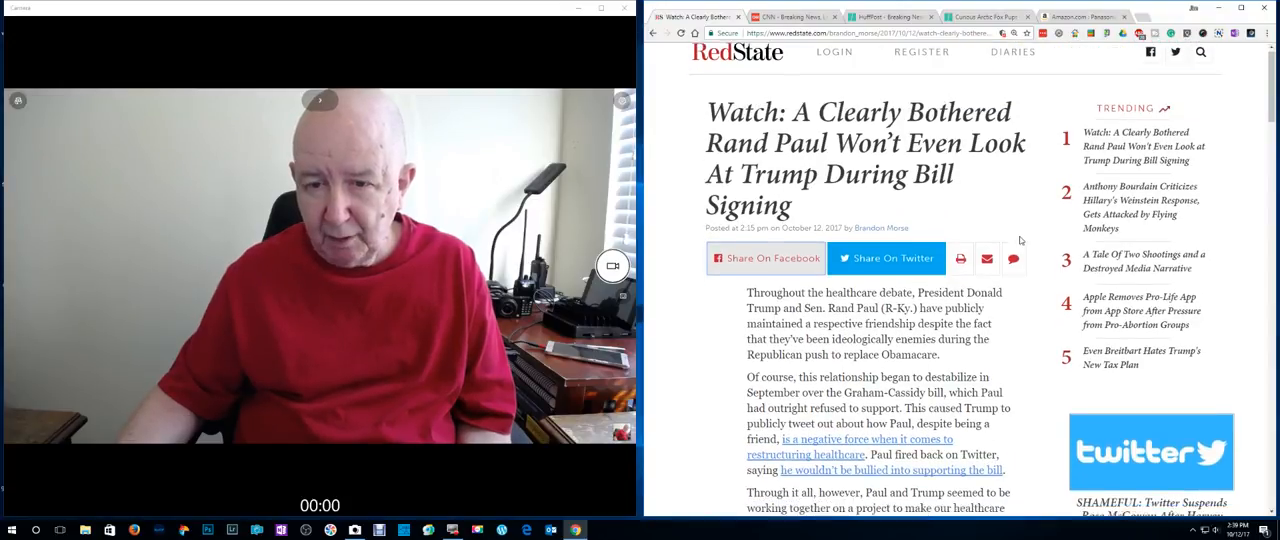
scroll(down, 3)
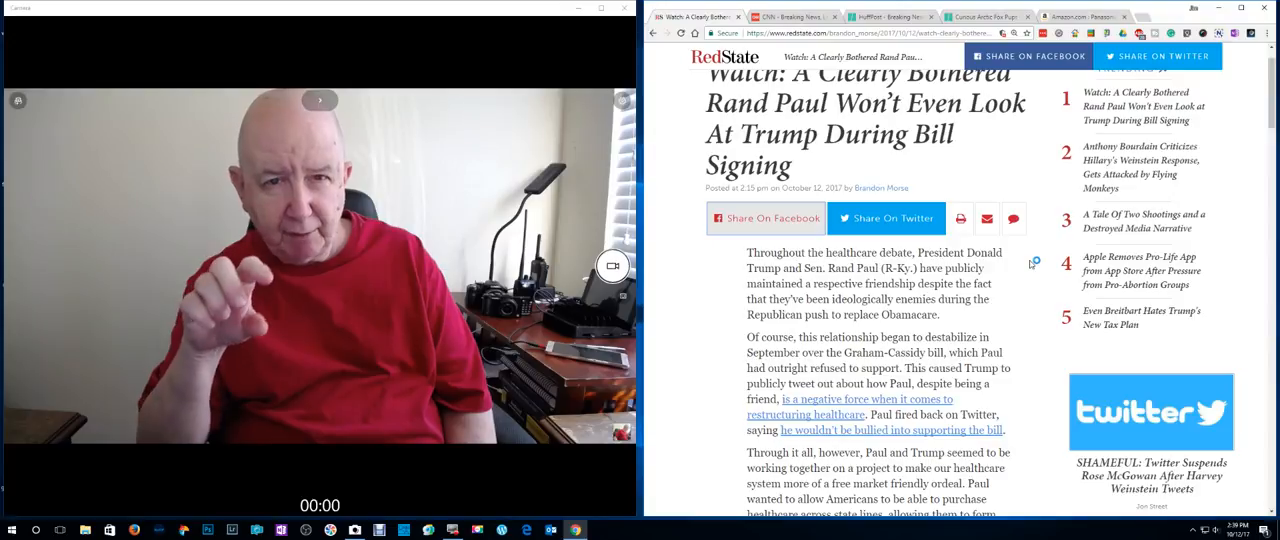
mouse_move(1030, 264)
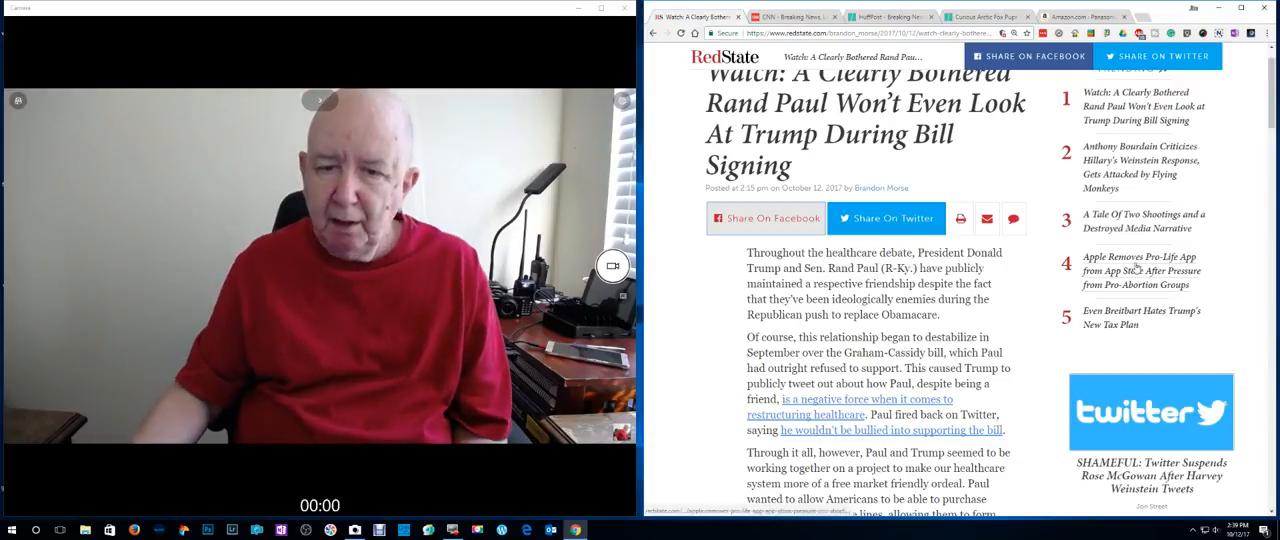
scroll(down, 3)
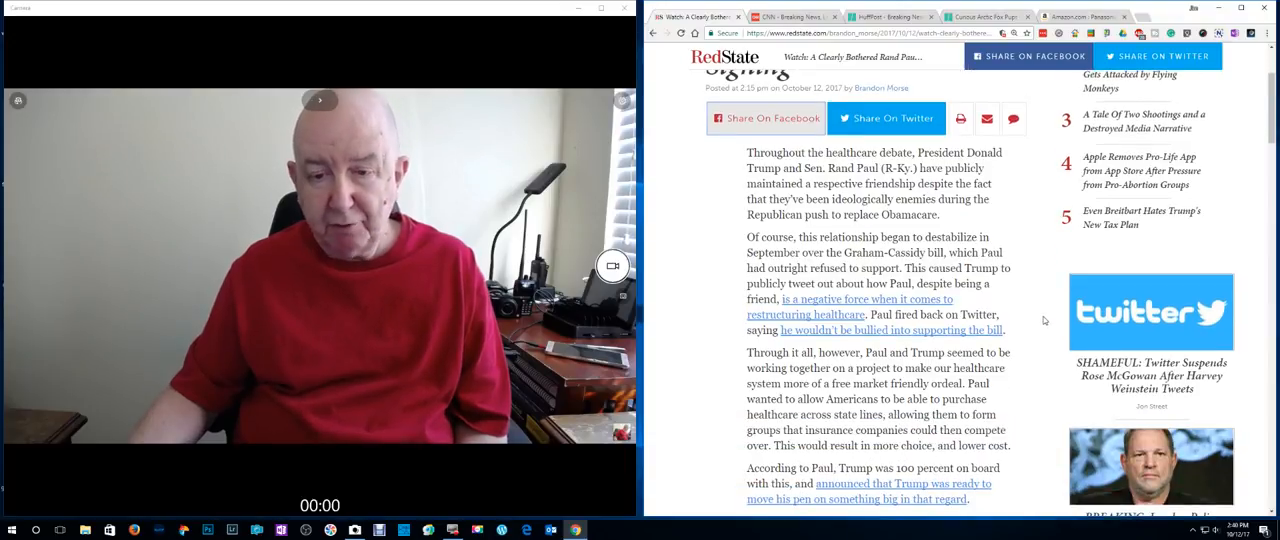
scroll(down, 3)
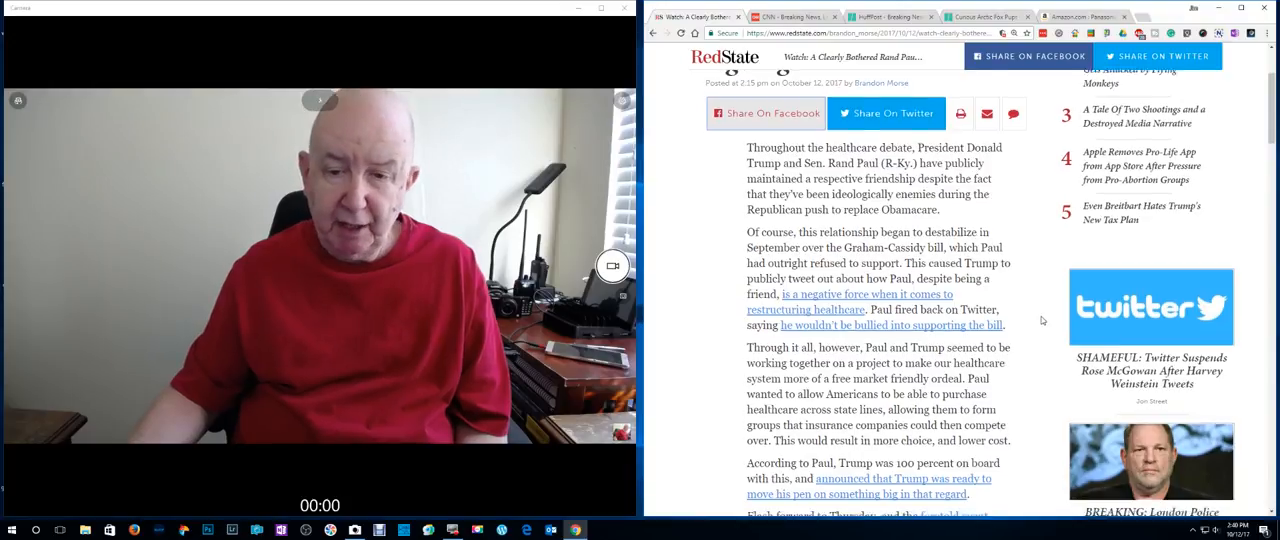
scroll(down, 3)
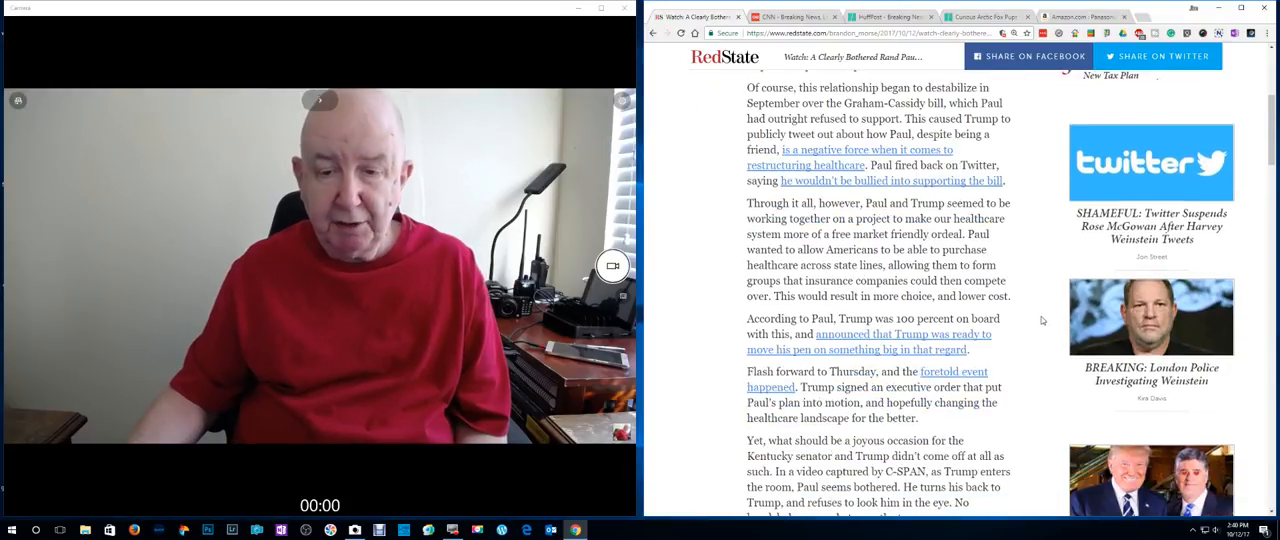
scroll(down, 3)
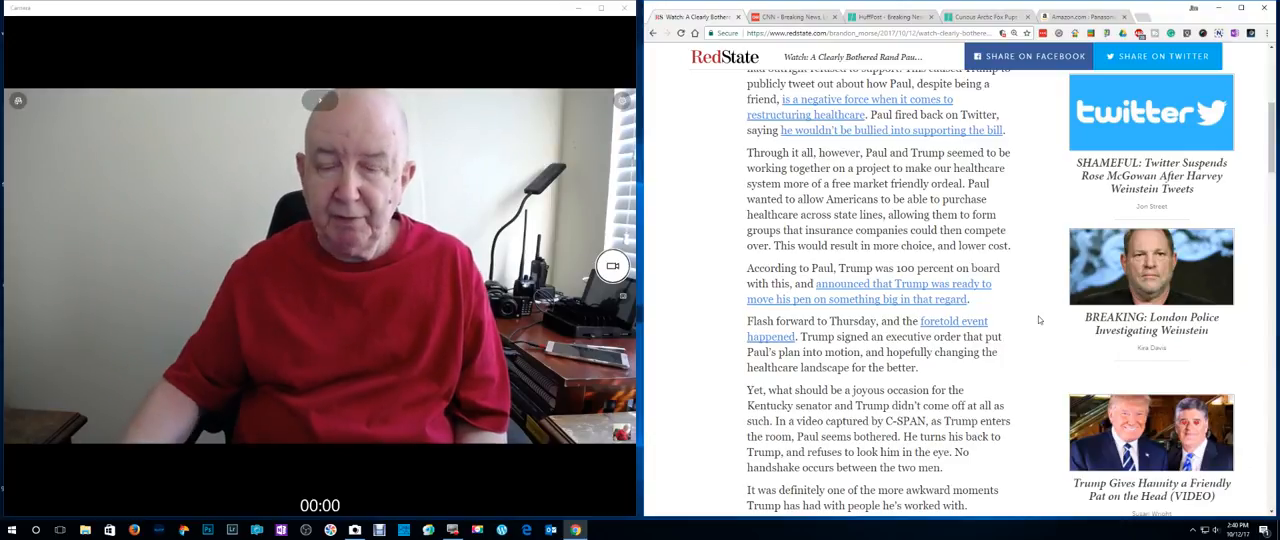
scroll(down, 3)
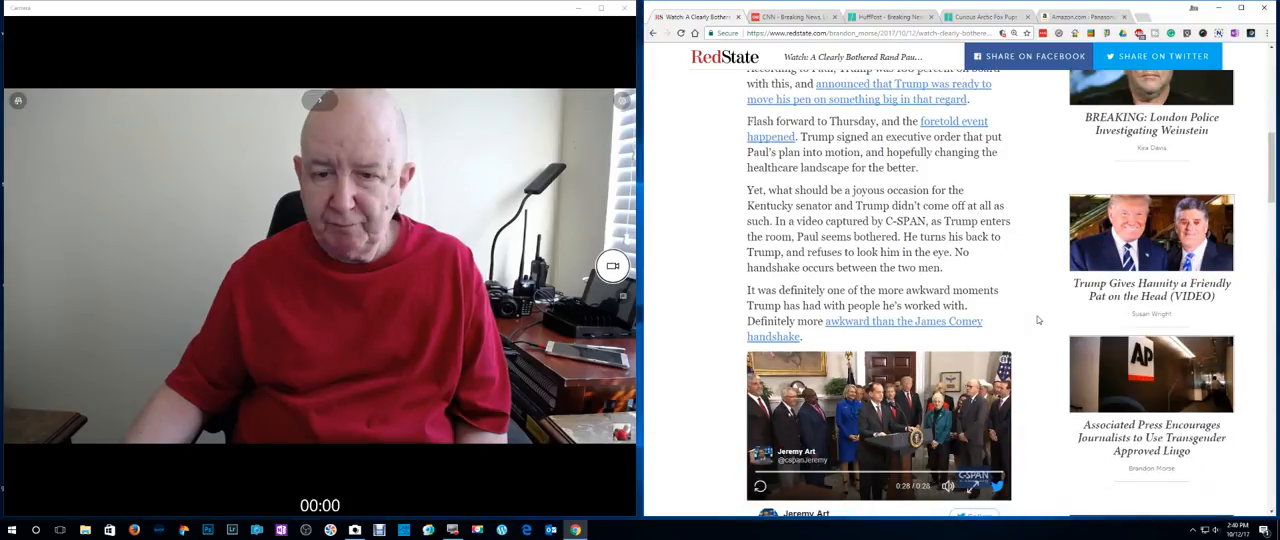
scroll(down, 3)
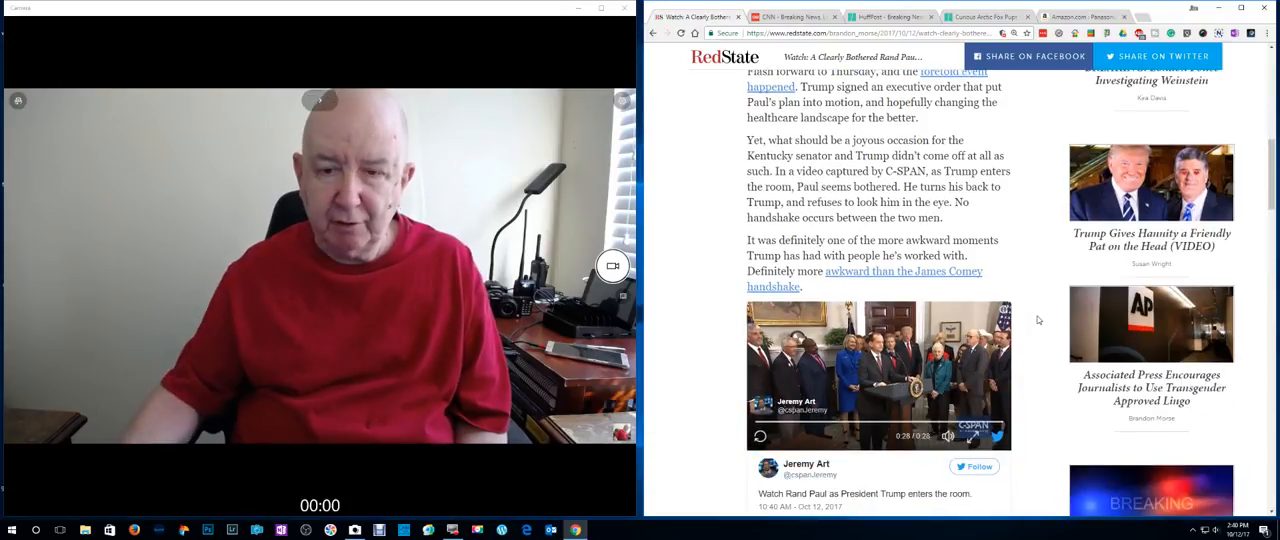
scroll(down, 3)
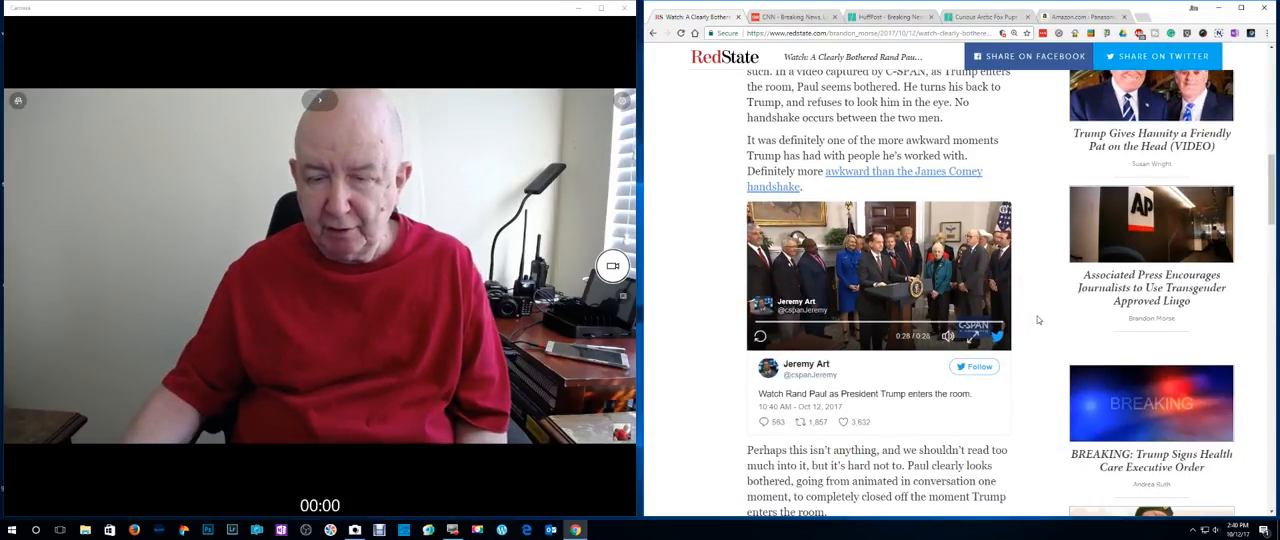
scroll(down, 3)
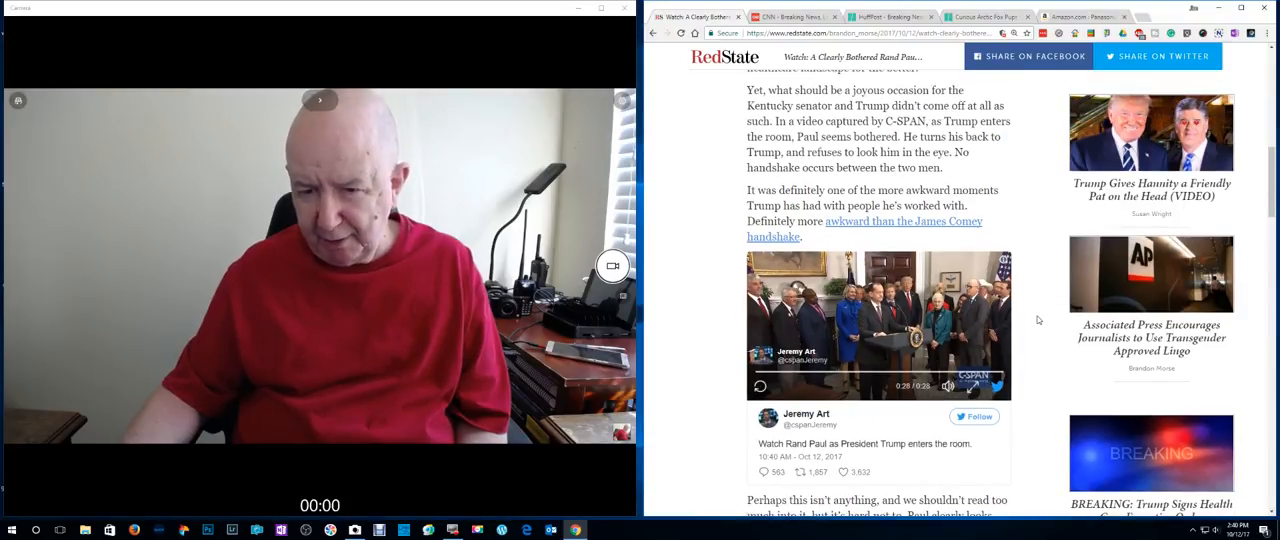
scroll(down, 3)
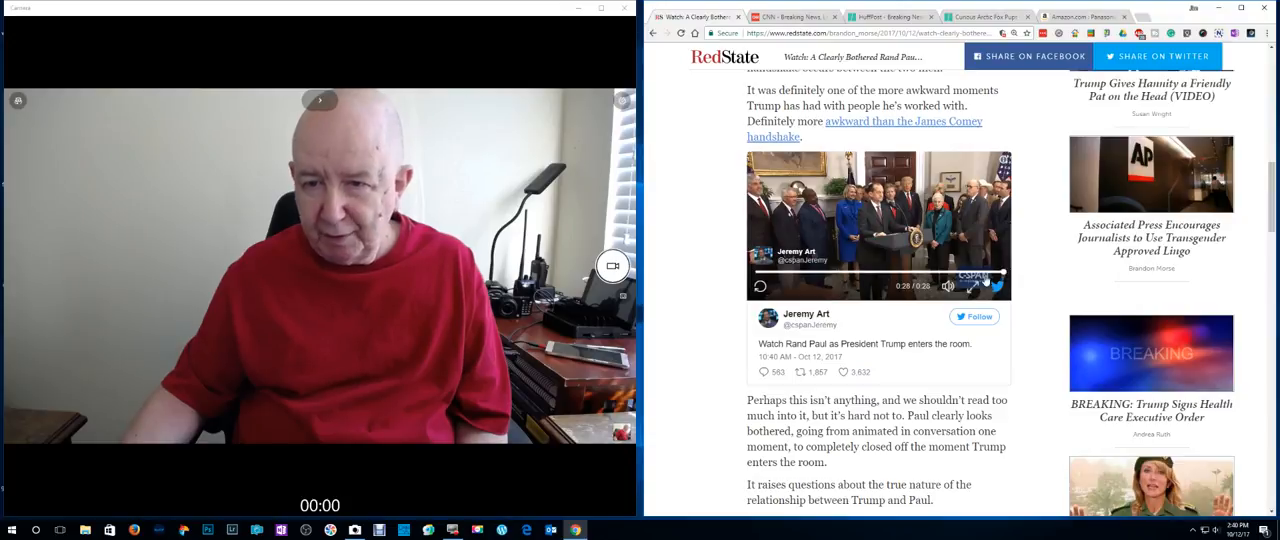
Replay the embedded 28-second C-SPAN clip and let it play to the end
click(760, 286)
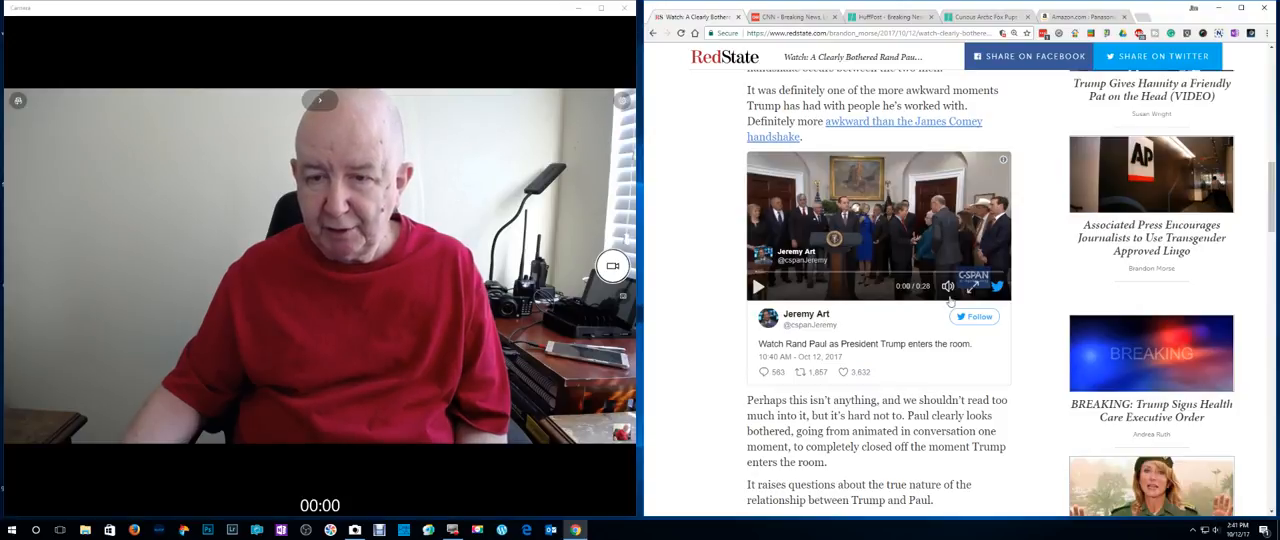
click(758, 286)
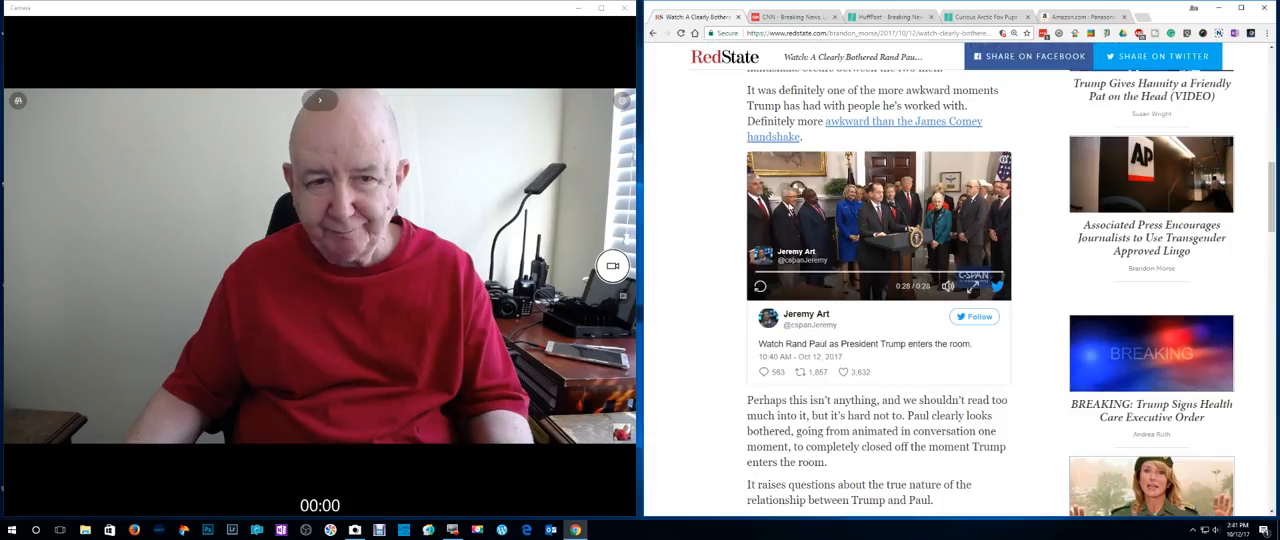
Scroll back to the RedState article's headline, byline and opening paragraphs
scroll(up, 3)
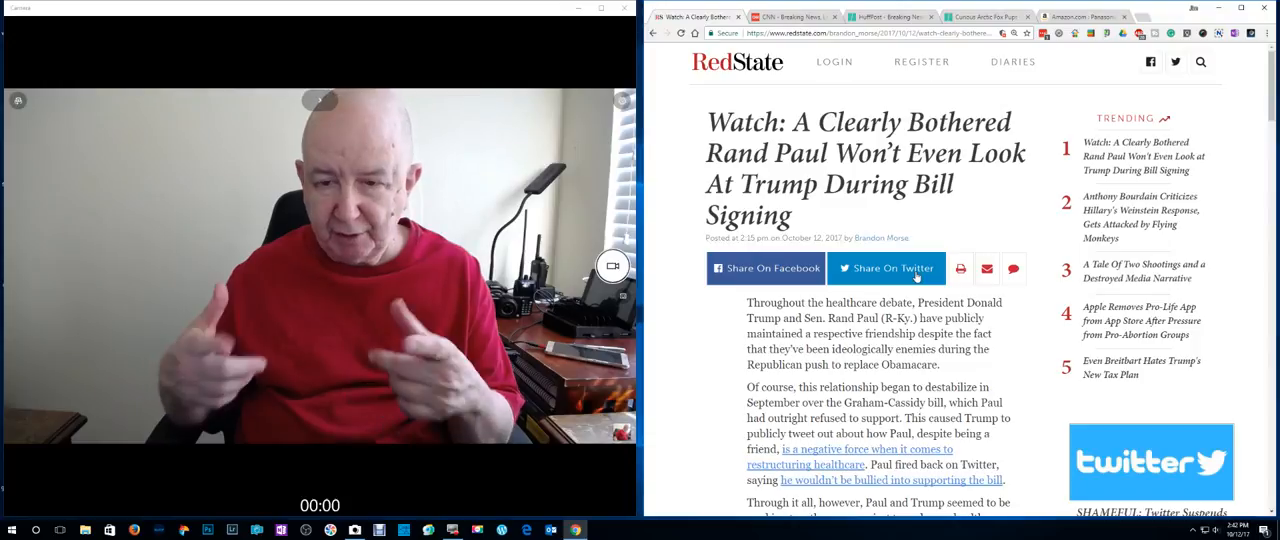
scroll(down, 3)
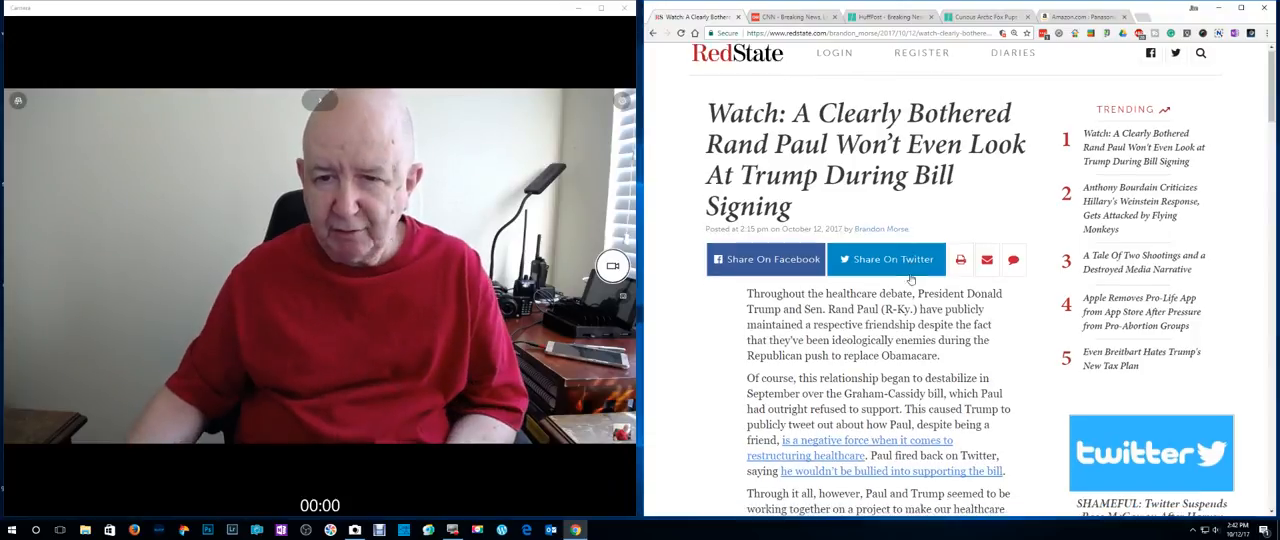
scroll(down, 3)
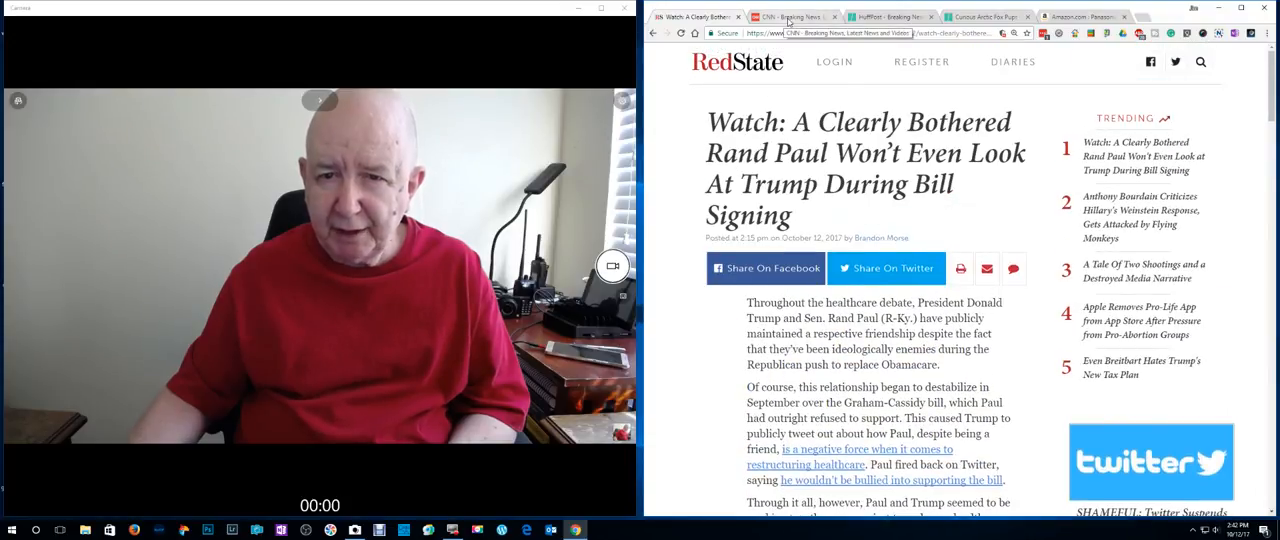
Switch to the CNN homepage tab and glance at its top stories
click(790, 17)
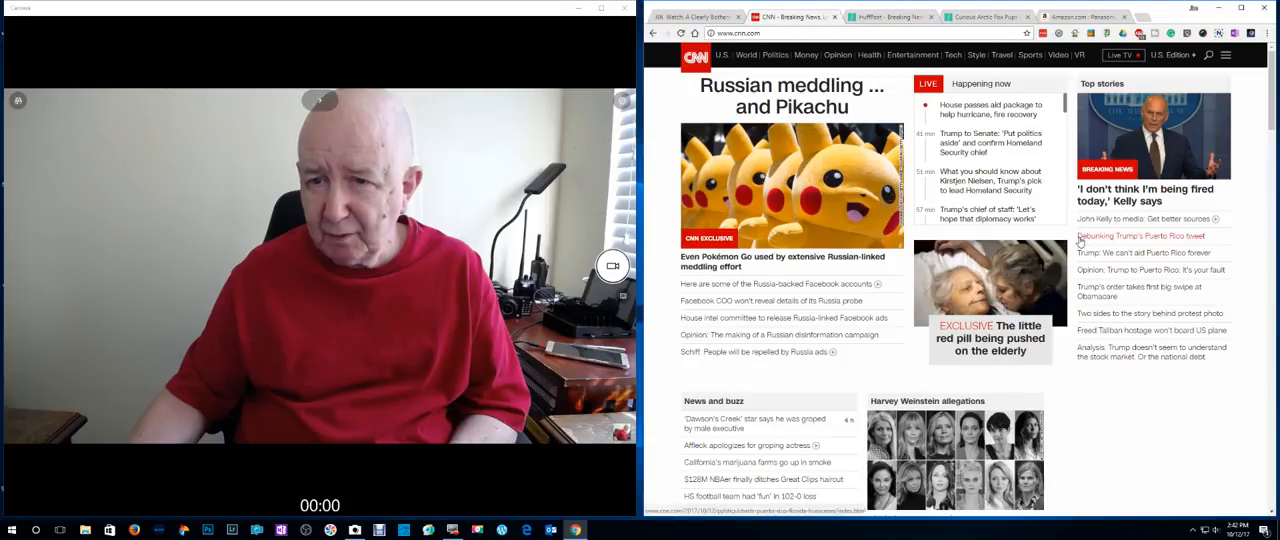
scroll(down, 3)
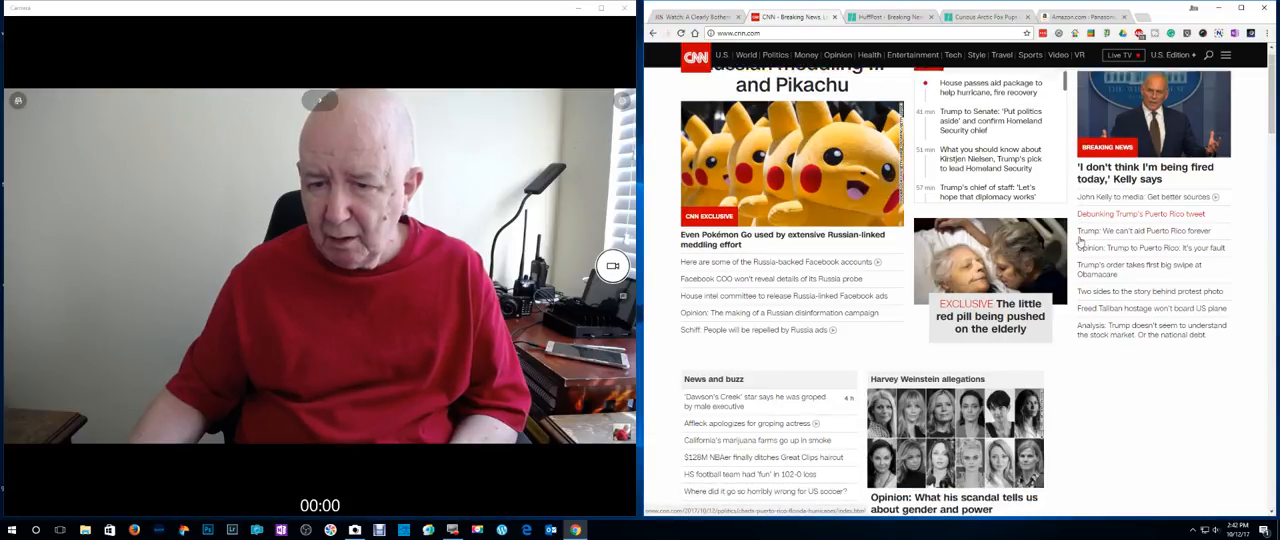
scroll(down, 3)
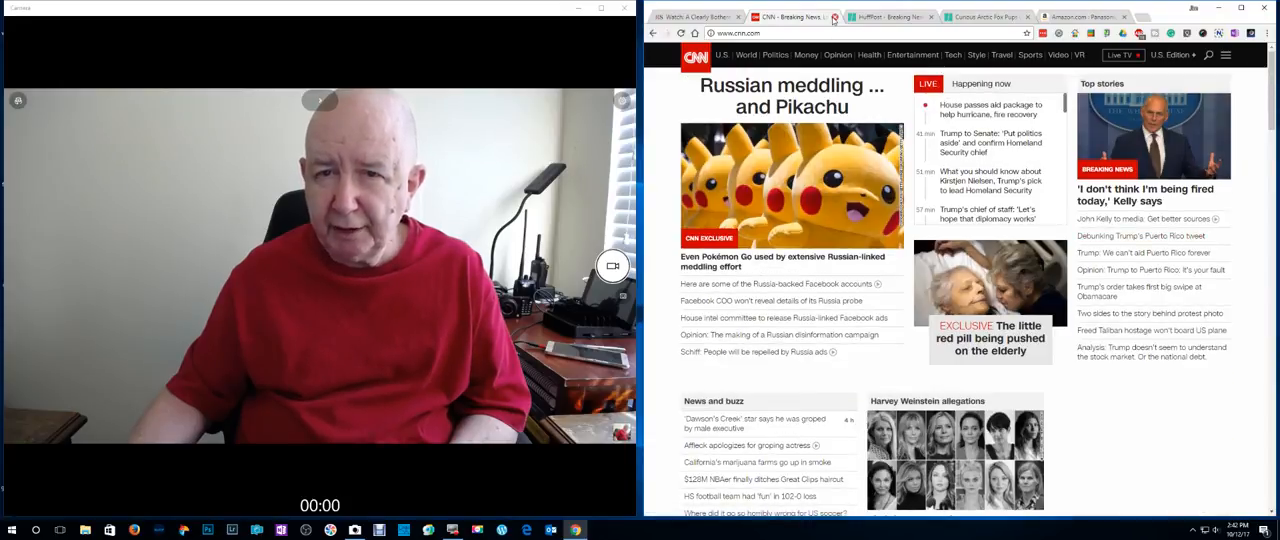
Close the CNN tab and show the Curious Arctic Fox Pups article
click(888, 17)
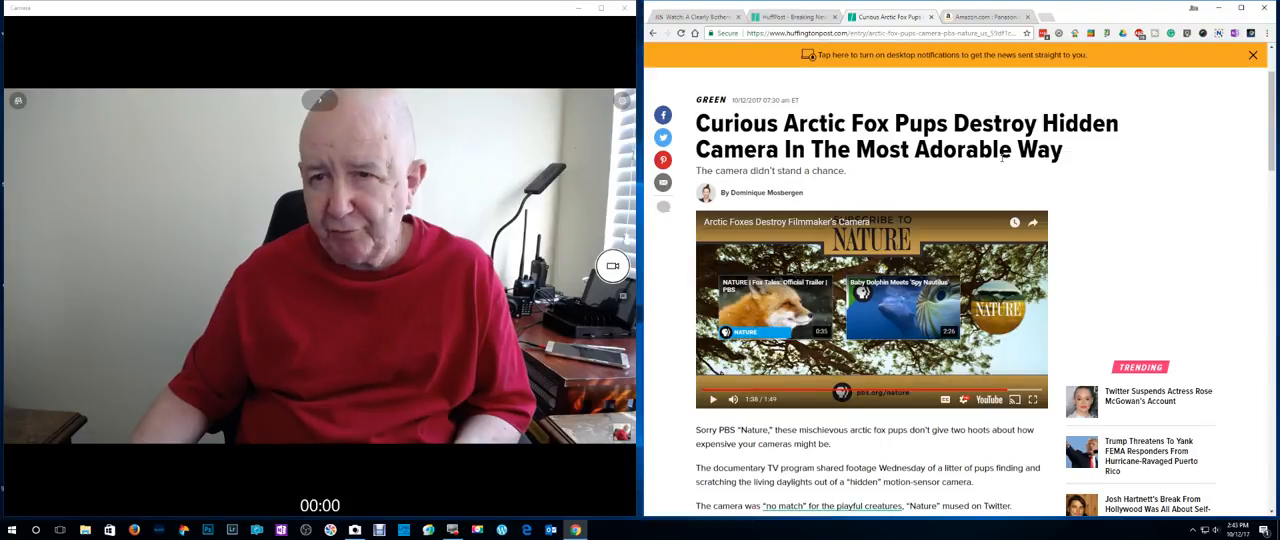
click(985, 17)
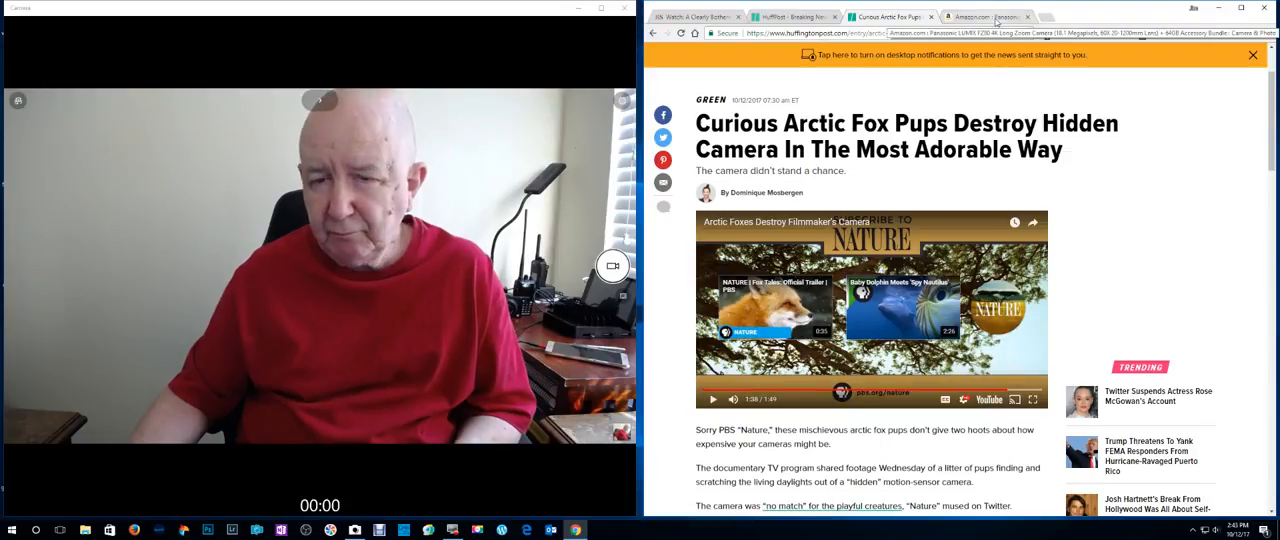
Switch to the Amazon tab with the $429.95 Panasonic FZ80 bundle listing
click(985, 17)
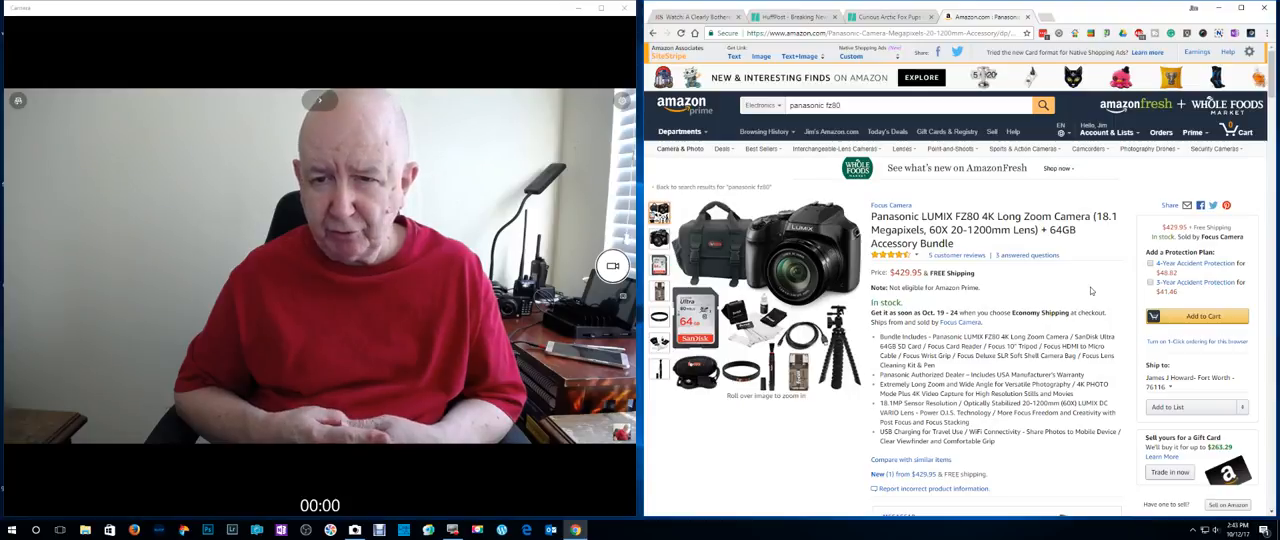
mouse_move(1067, 290)
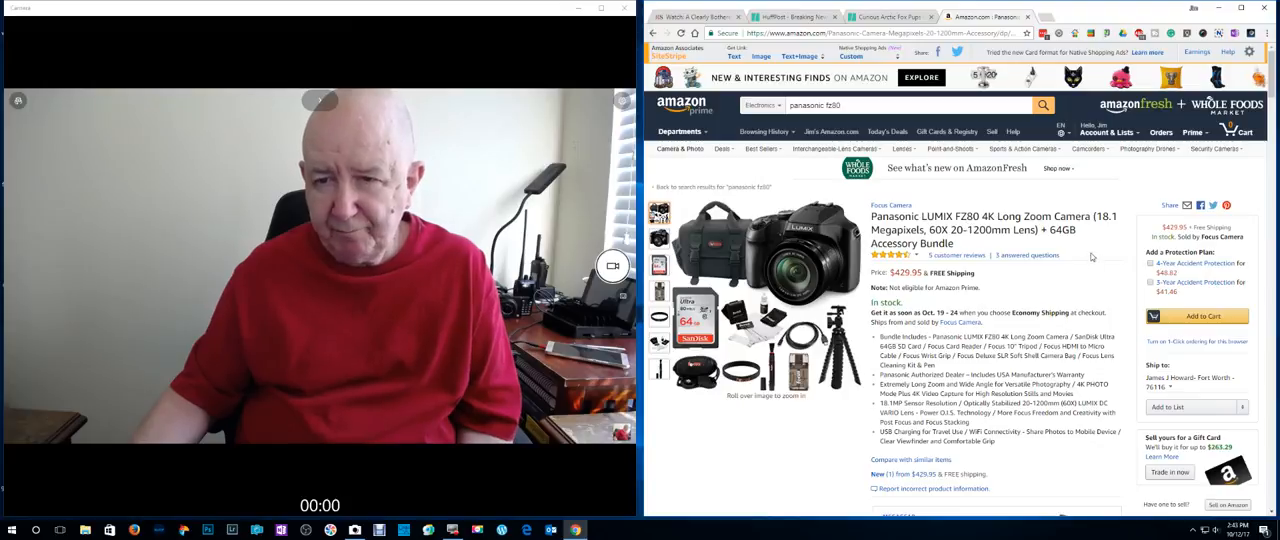
mouse_move(1085, 260)
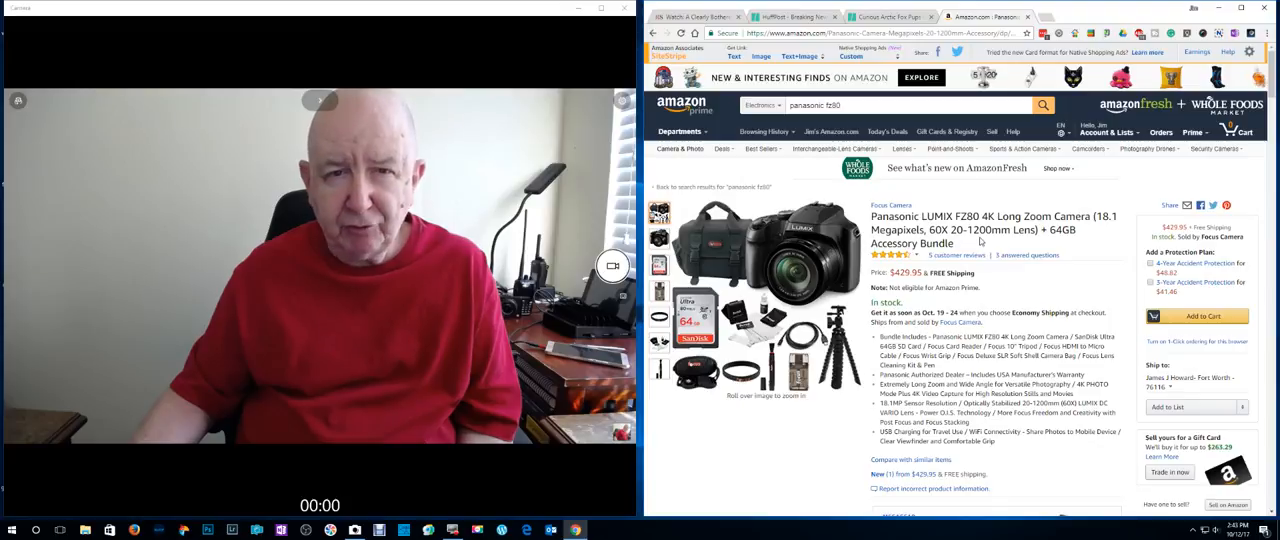
mouse_move(1090, 263)
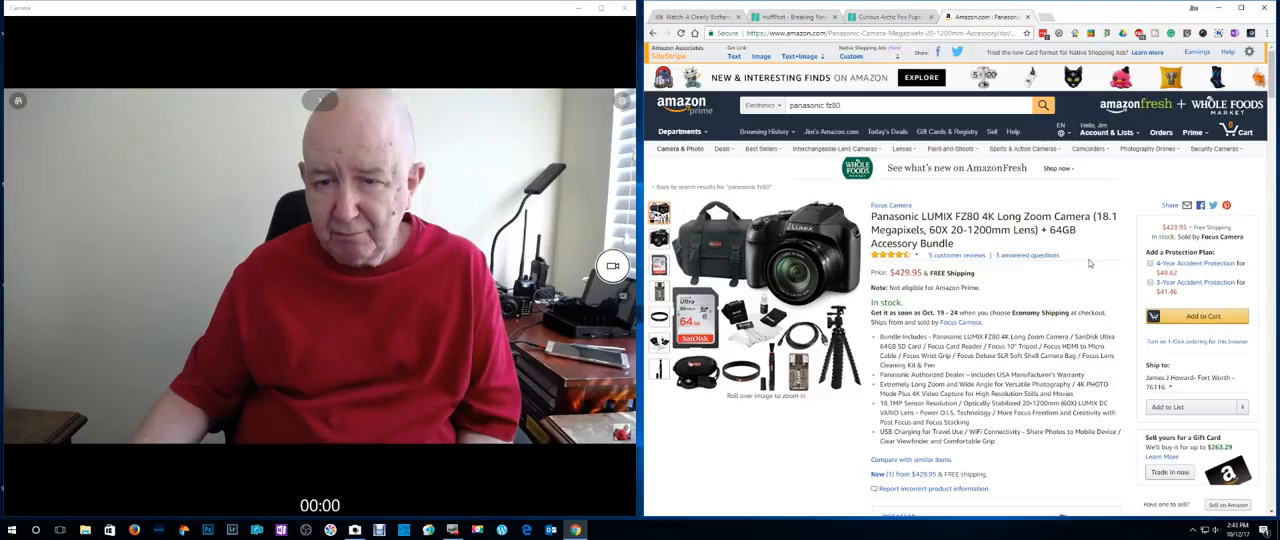
Scroll the FZ80 listing down to Technical Details and the similar-camera comparison
scroll(down, 3)
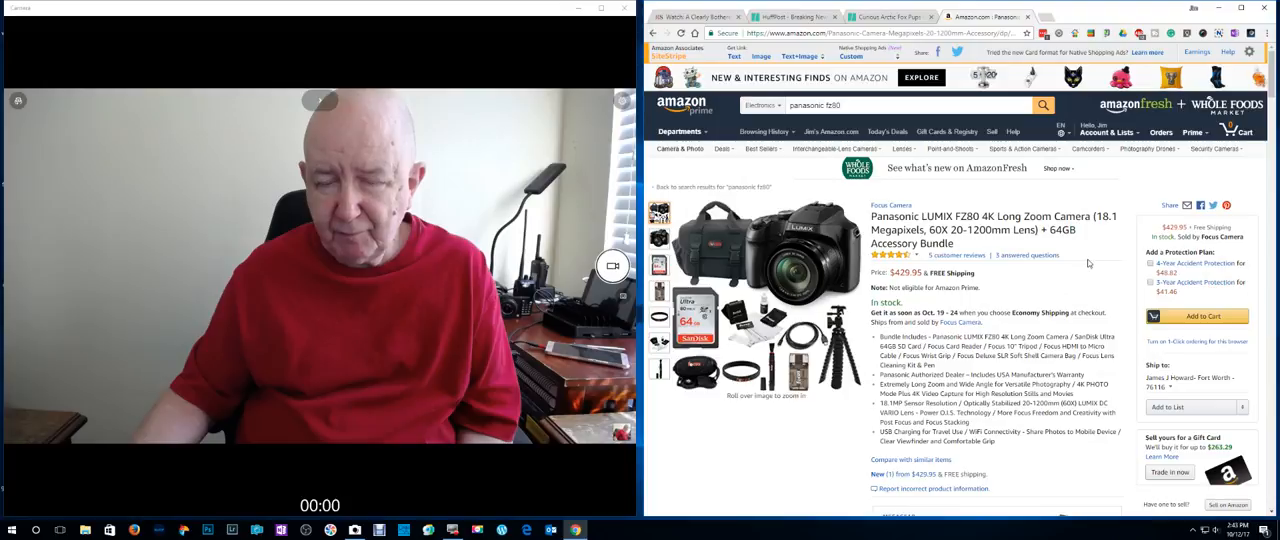
scroll(down, 3)
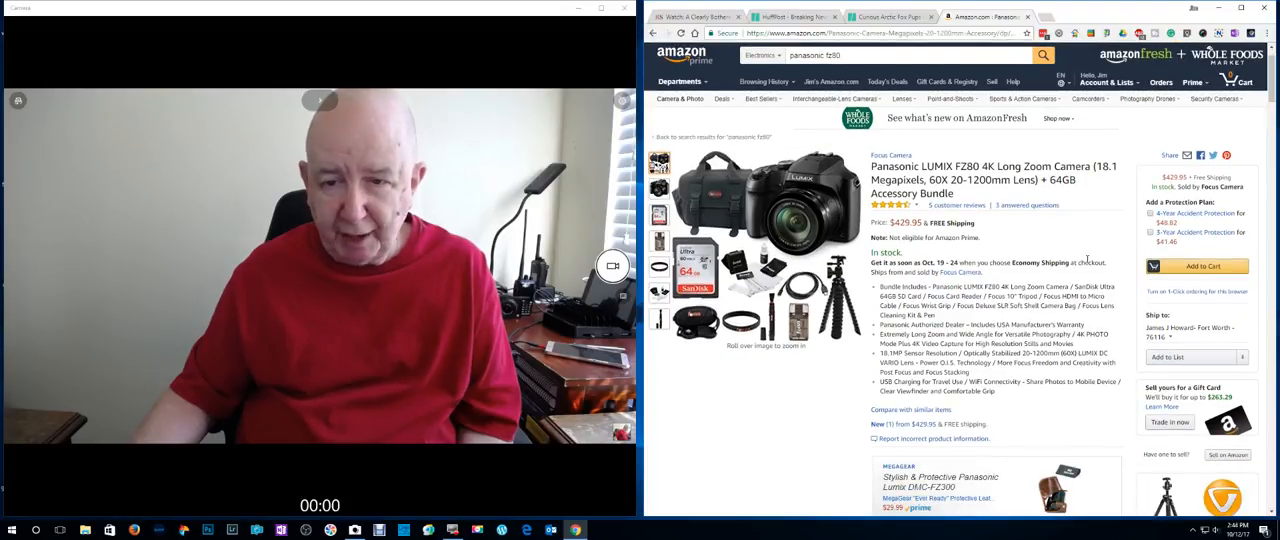
scroll(down, 3)
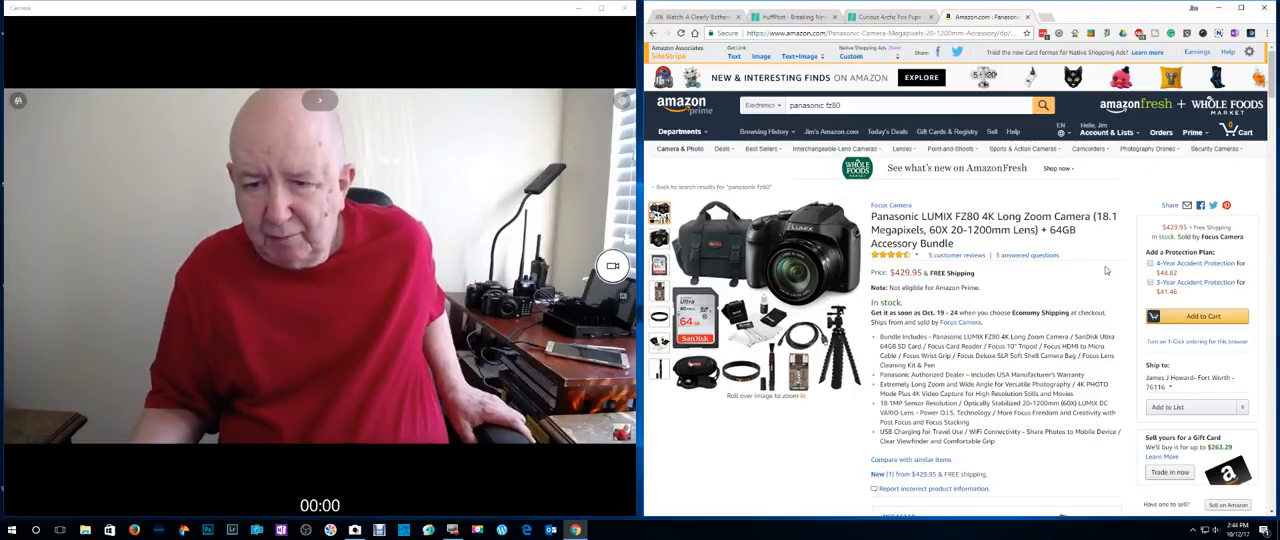
scroll(down, 3)
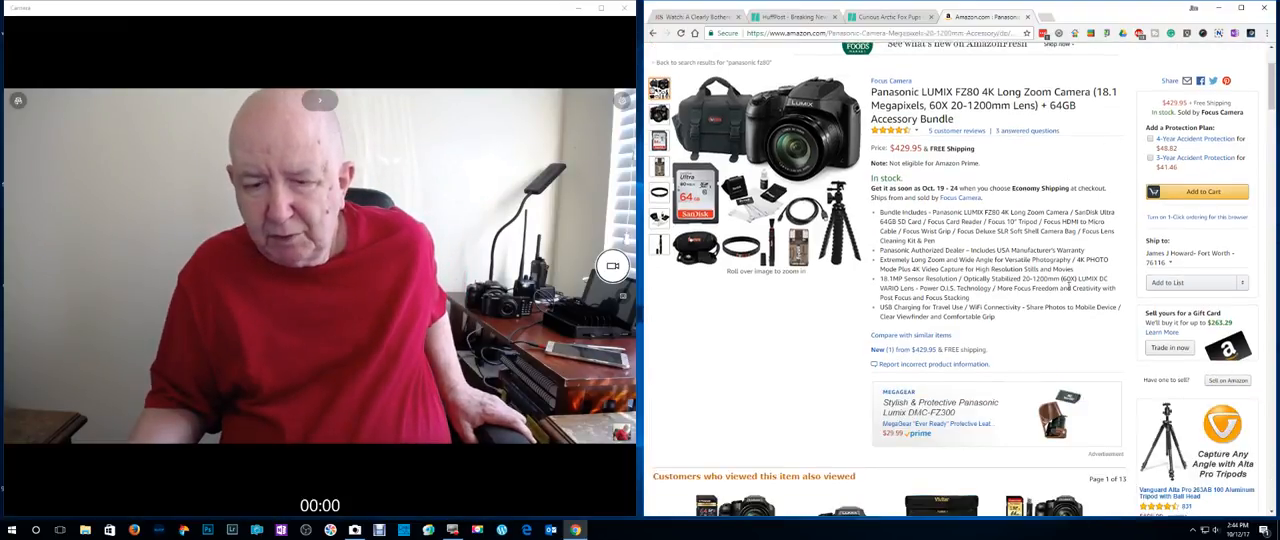
scroll(down, 3)
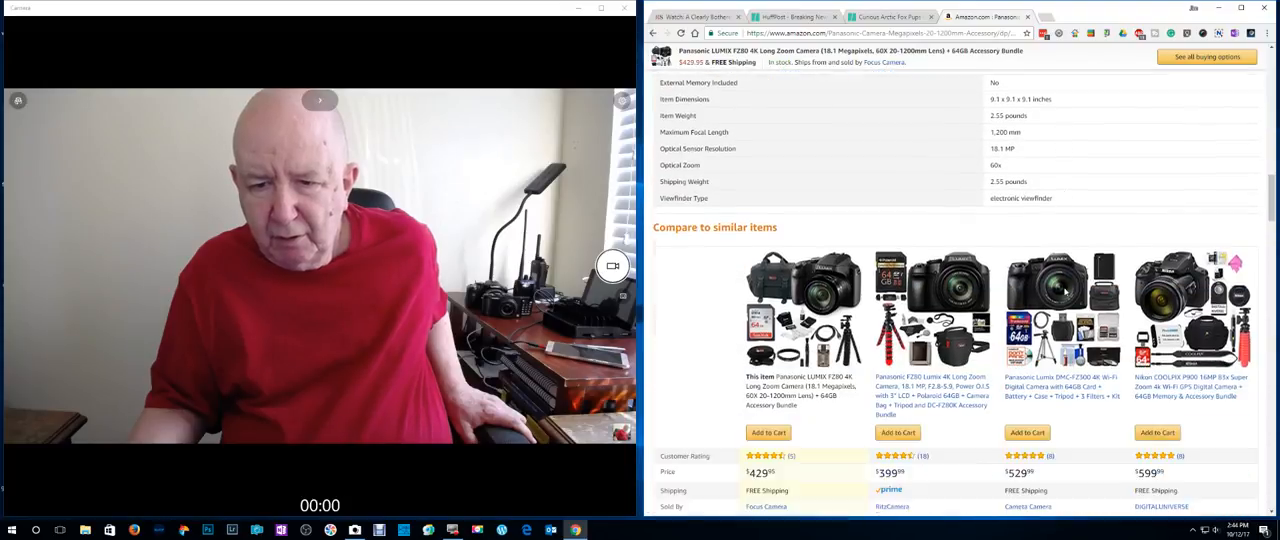
Scroll past the comparison table to the Product Description photos and overview text
scroll(down, 3)
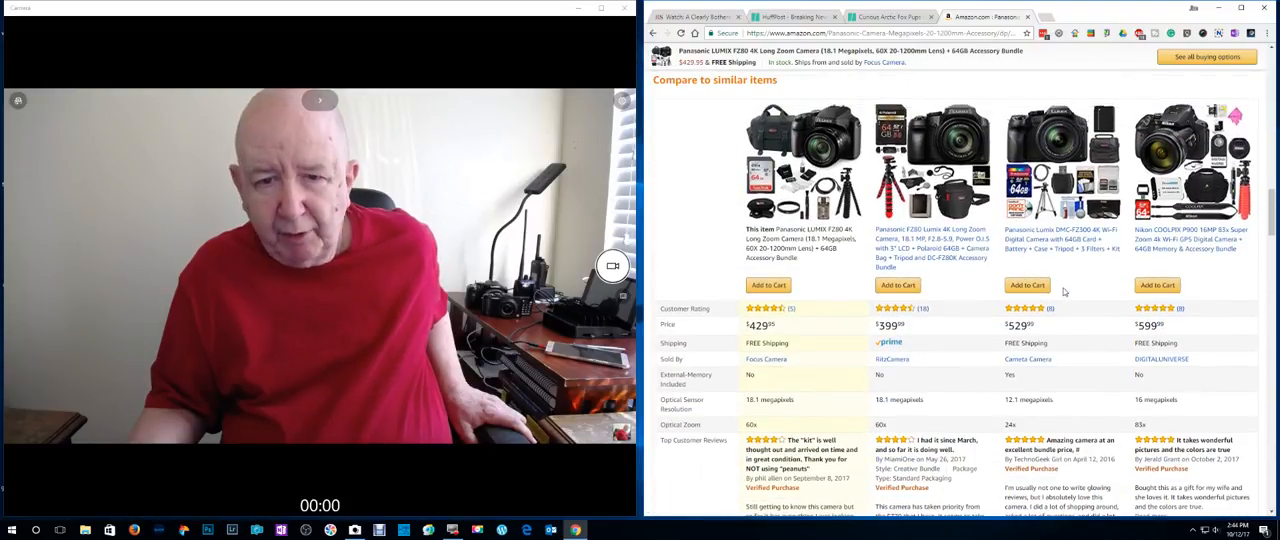
scroll(down, 3)
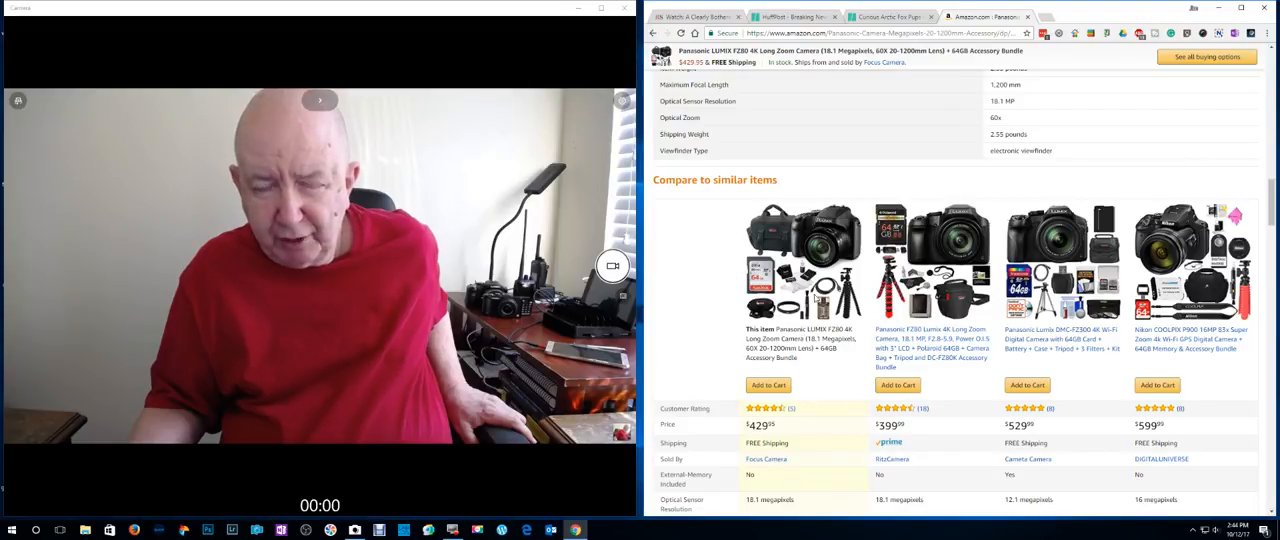
scroll(down, 3)
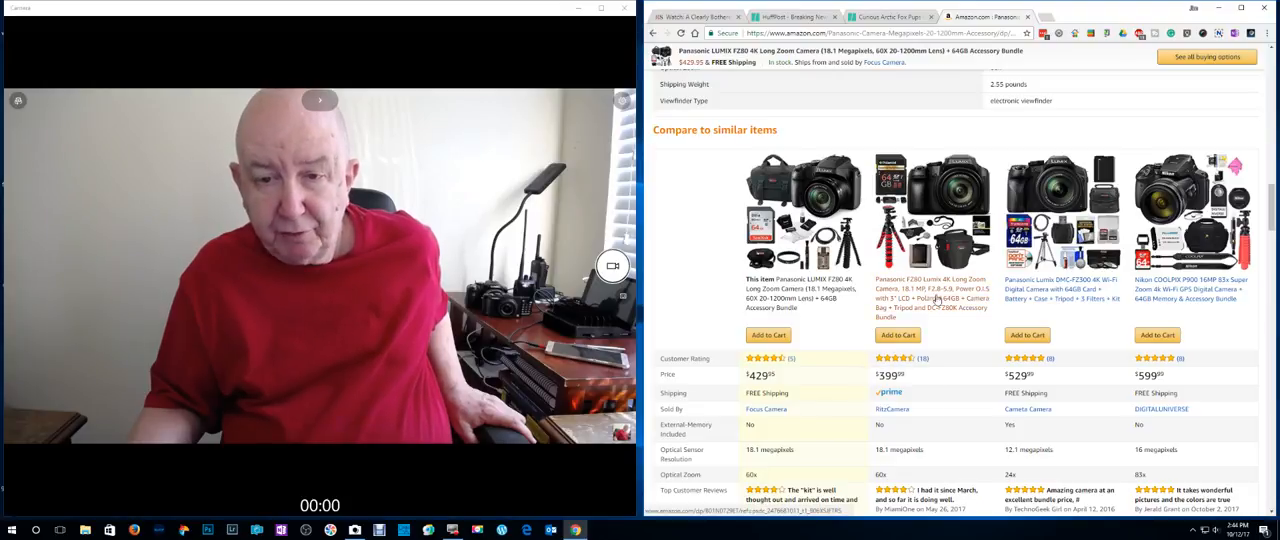
scroll(down, 3)
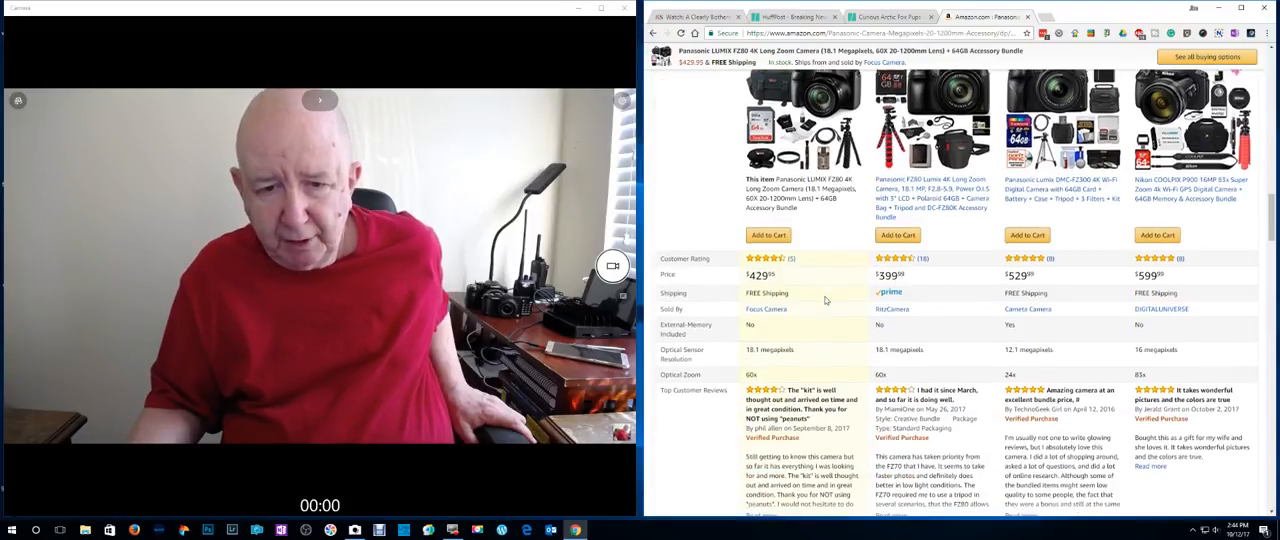
scroll(down, 3)
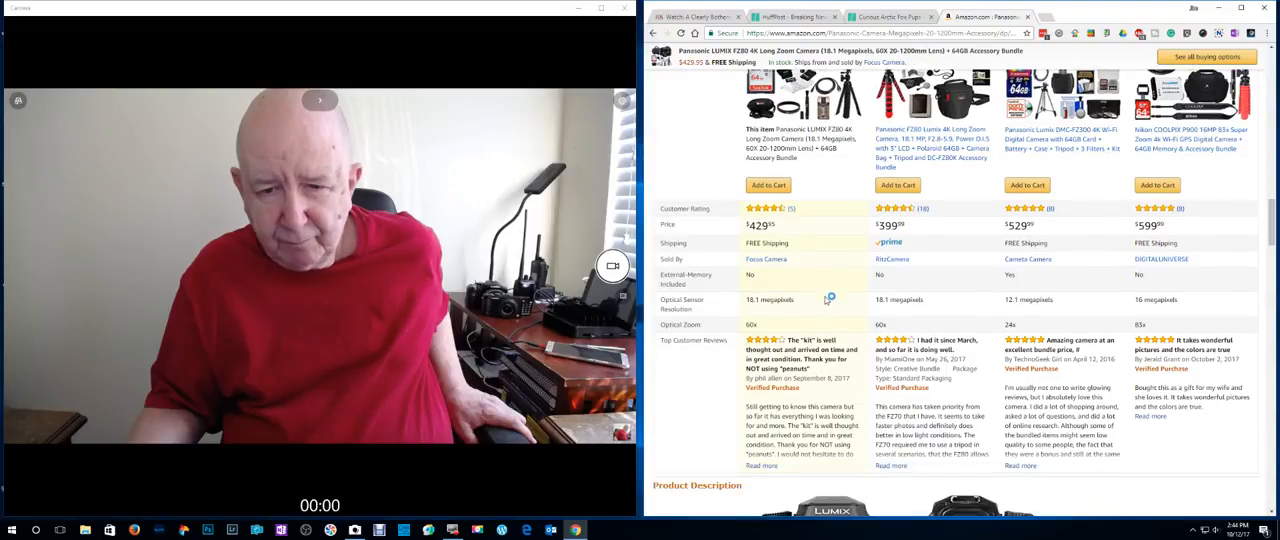
scroll(down, 3)
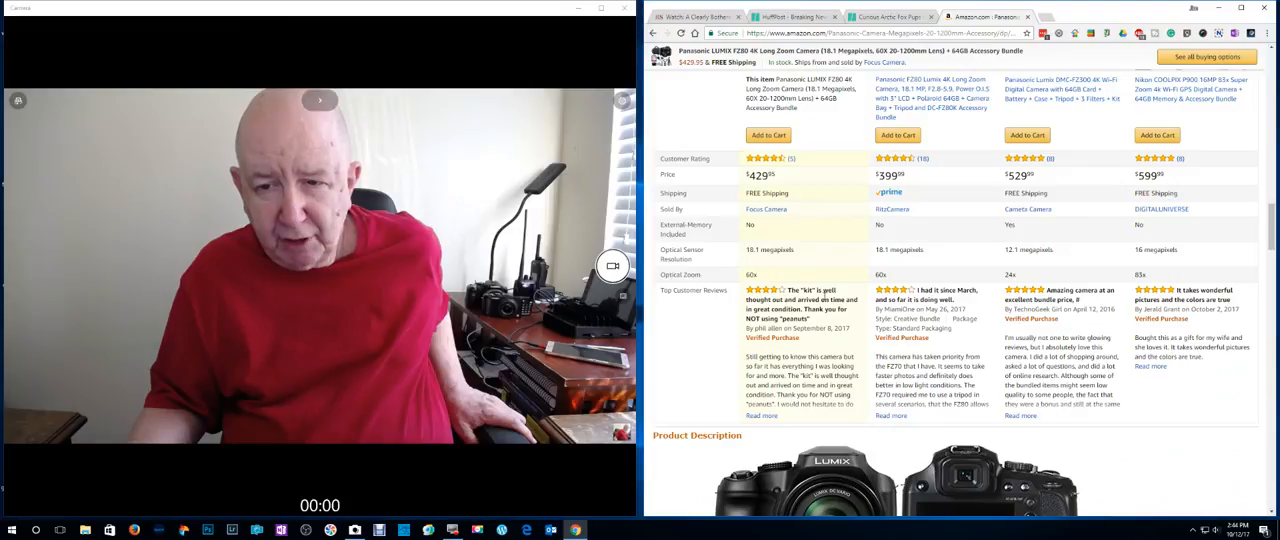
scroll(down, 3)
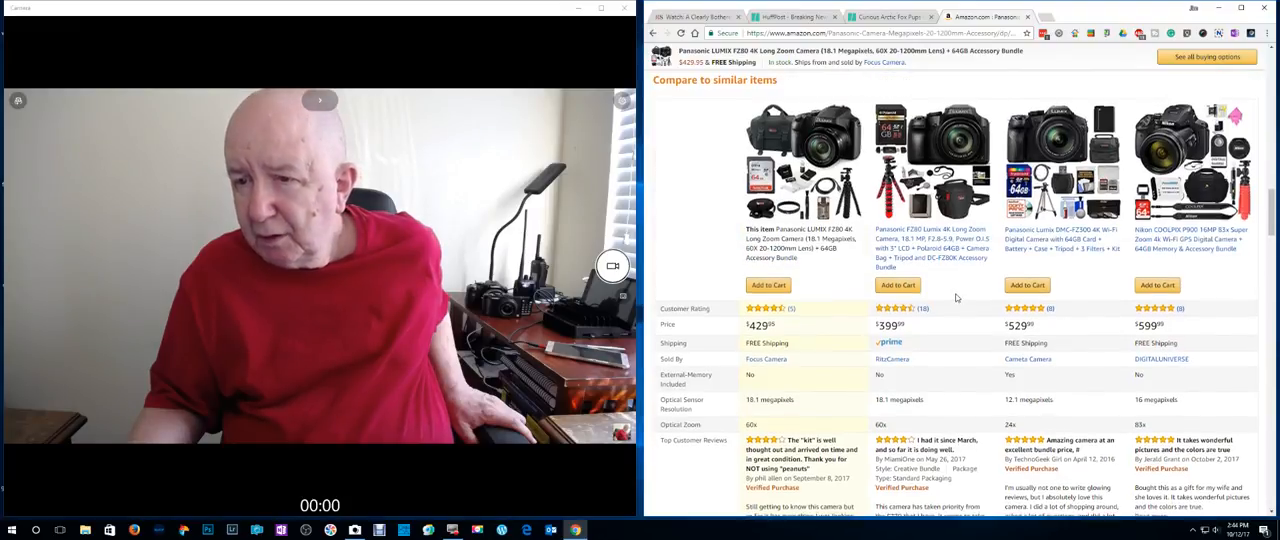
scroll(down, 3)
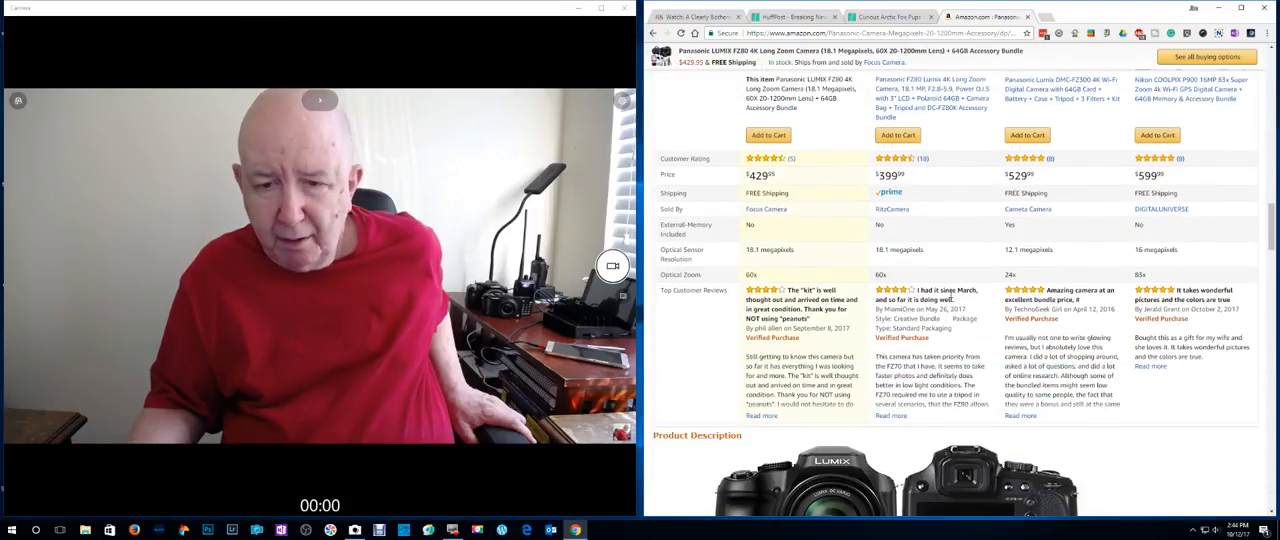
scroll(down, 3)
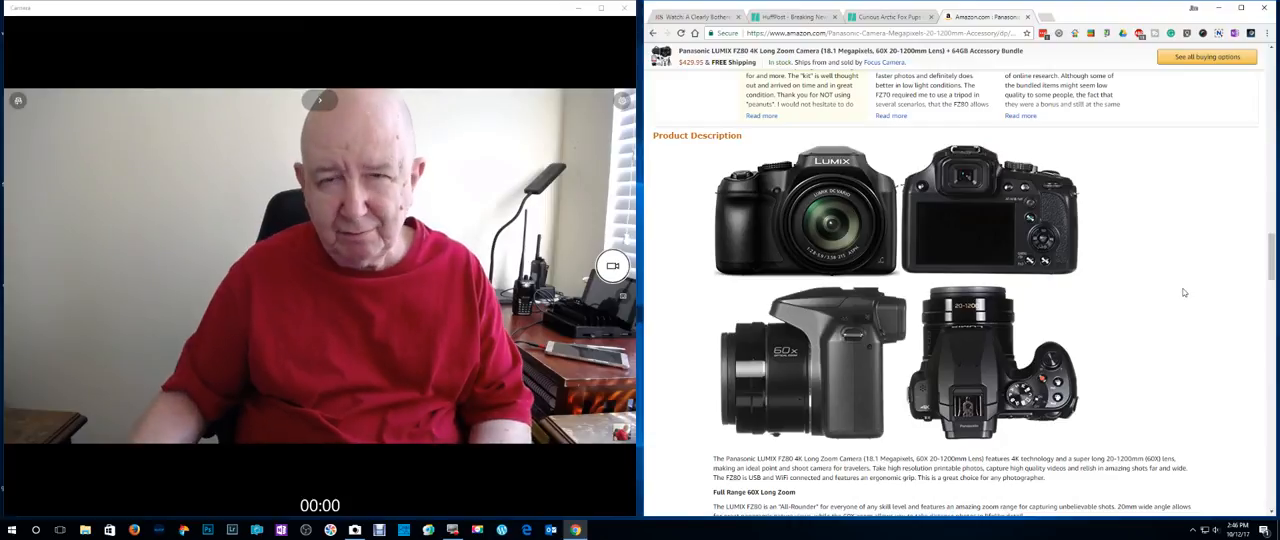
mouse_move(1210, 266)
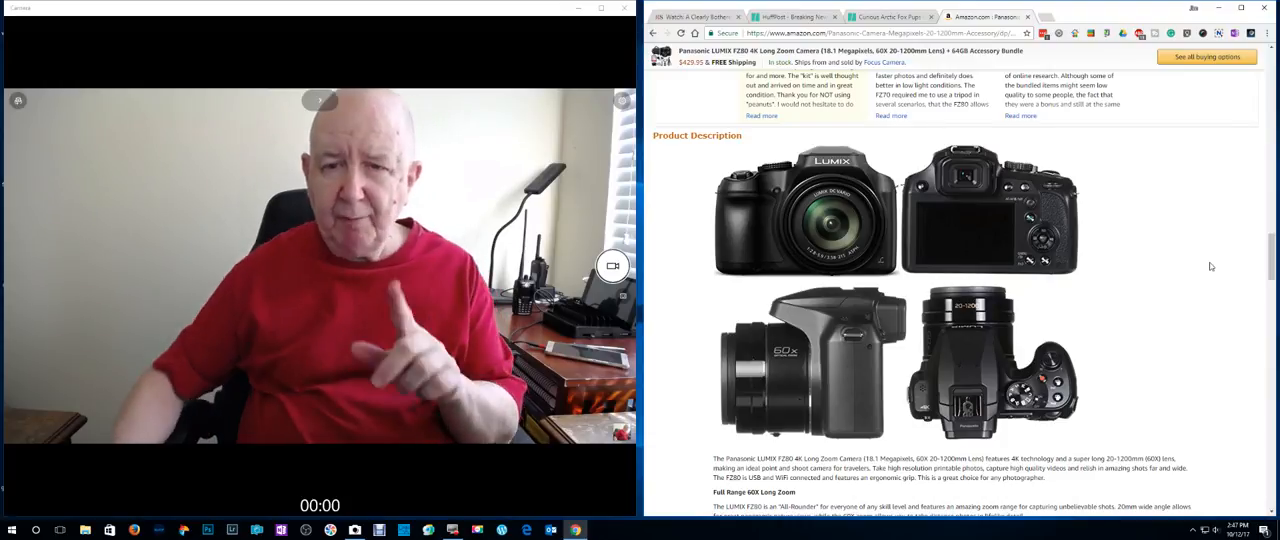
Scroll back to the comparison rows showing $399–$599 prices, ratings and reviews
scroll(down, 3)
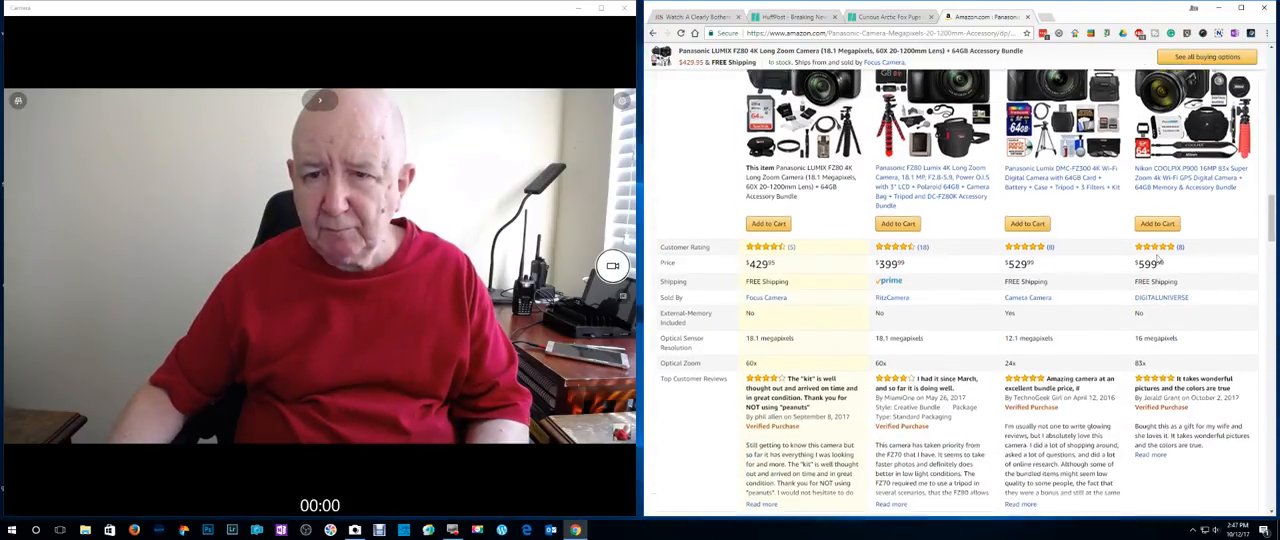
Scroll to the listing's top with the bundle title, photos and contents
scroll(down, 3)
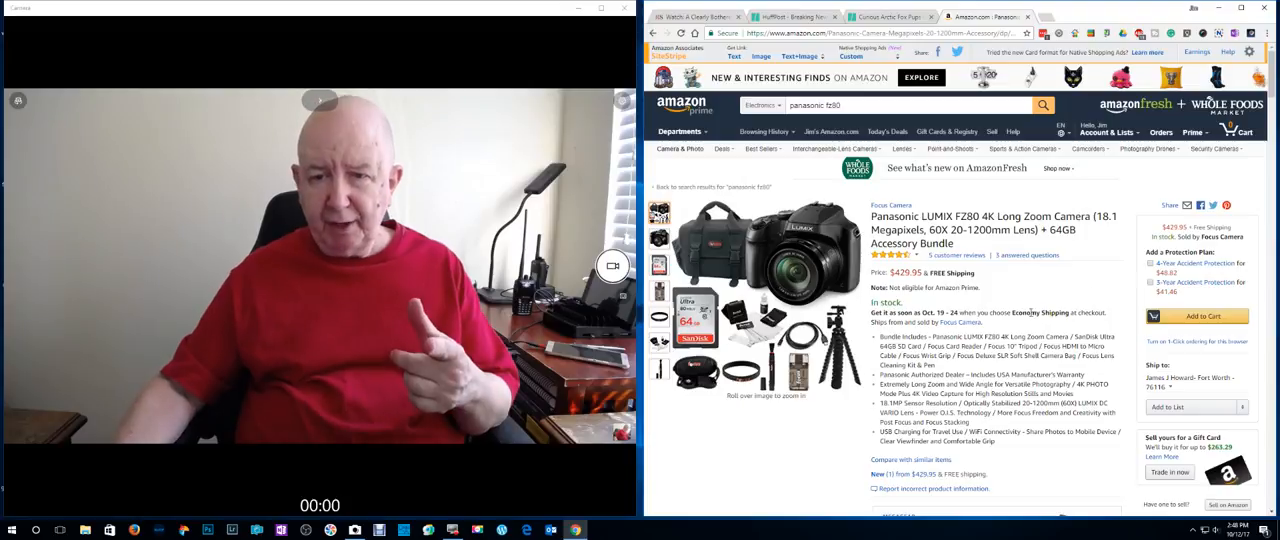
Scroll the FZ80 listing to Technical Details, with the similar-items comparison starting below
scroll(down, 3)
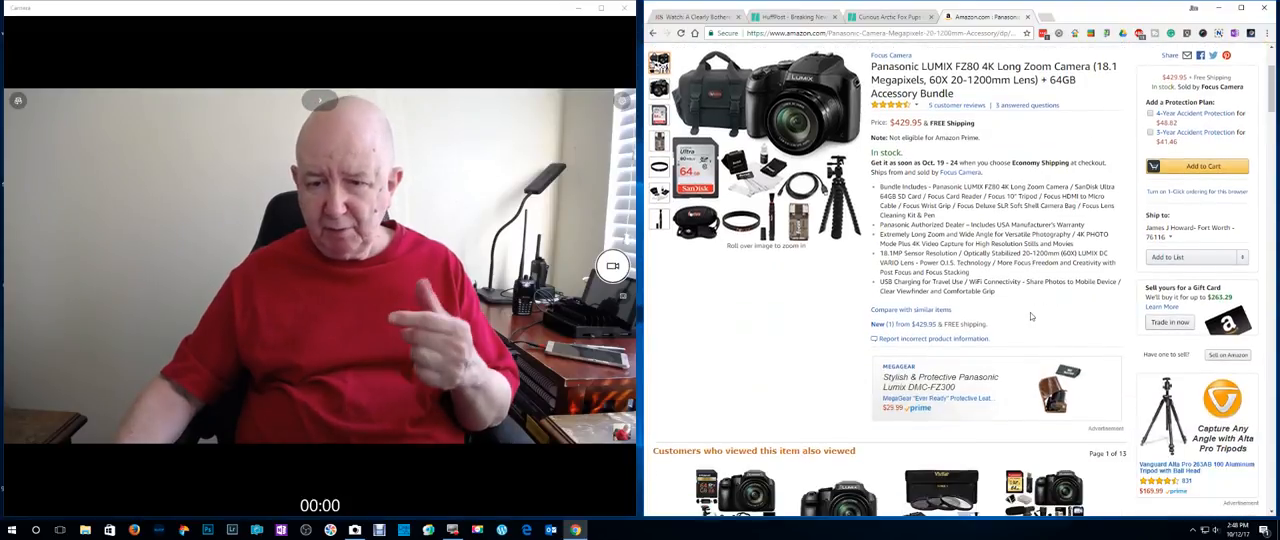
scroll(down, 3)
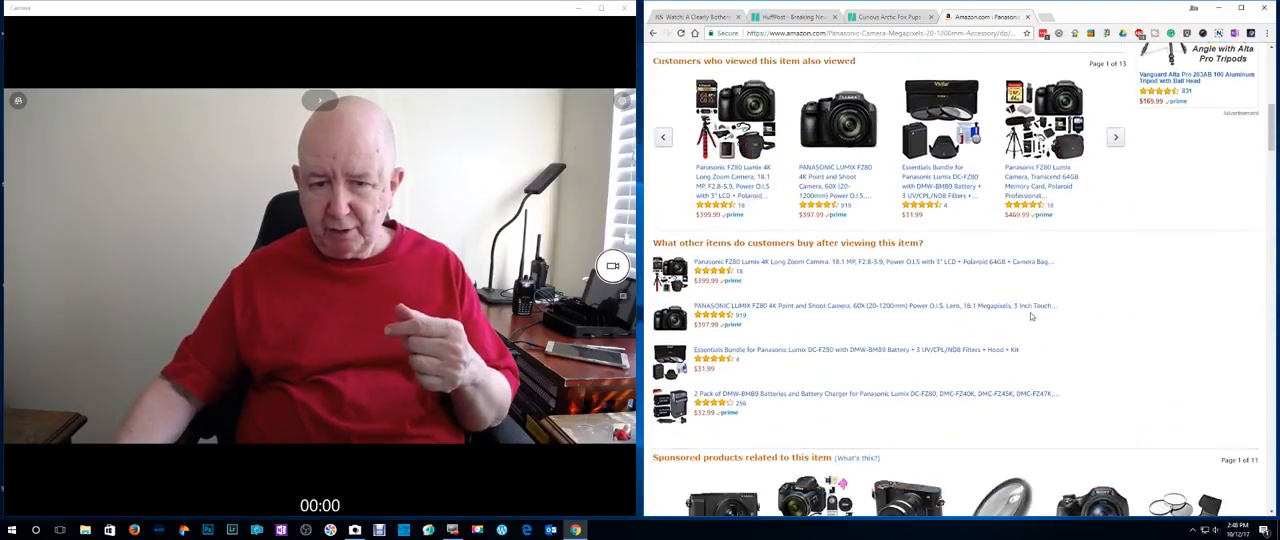
scroll(down, 3)
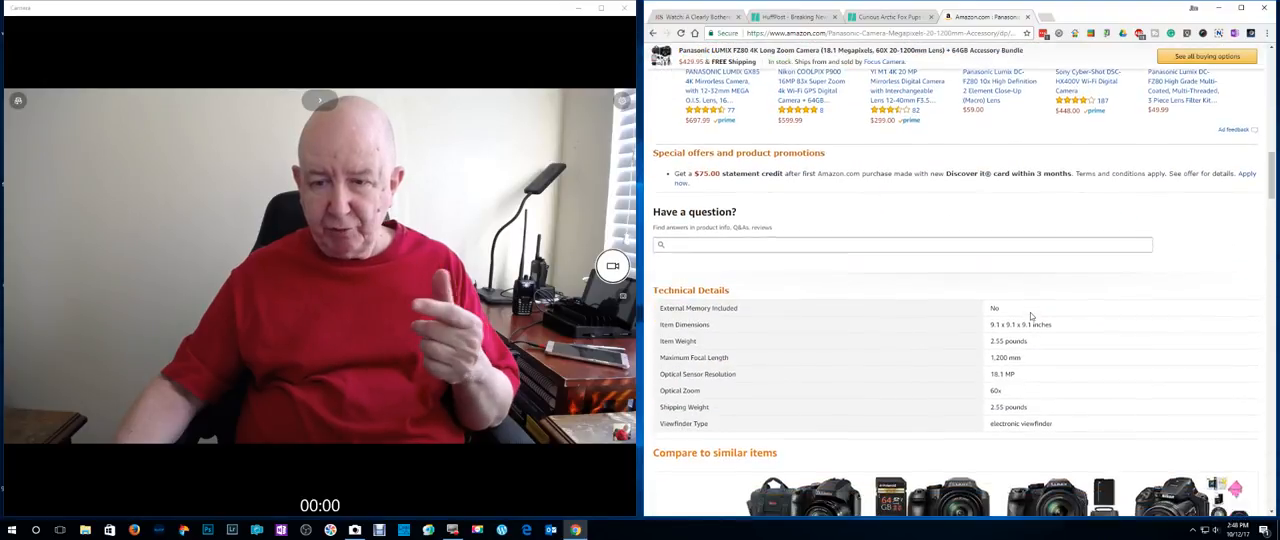
scroll(down, 3)
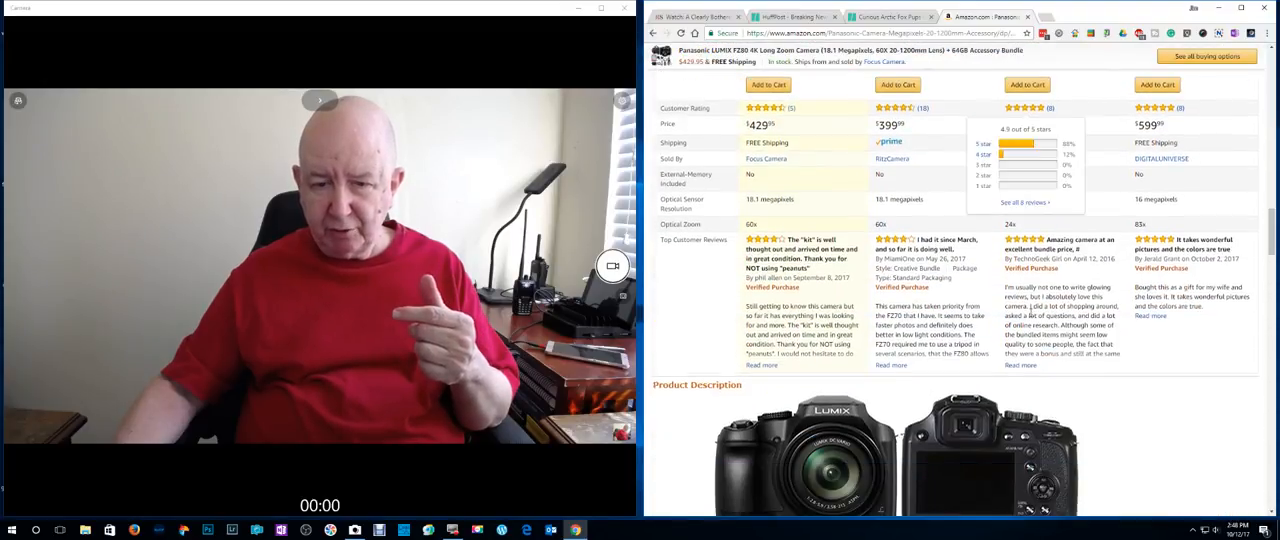
scroll(down, 3)
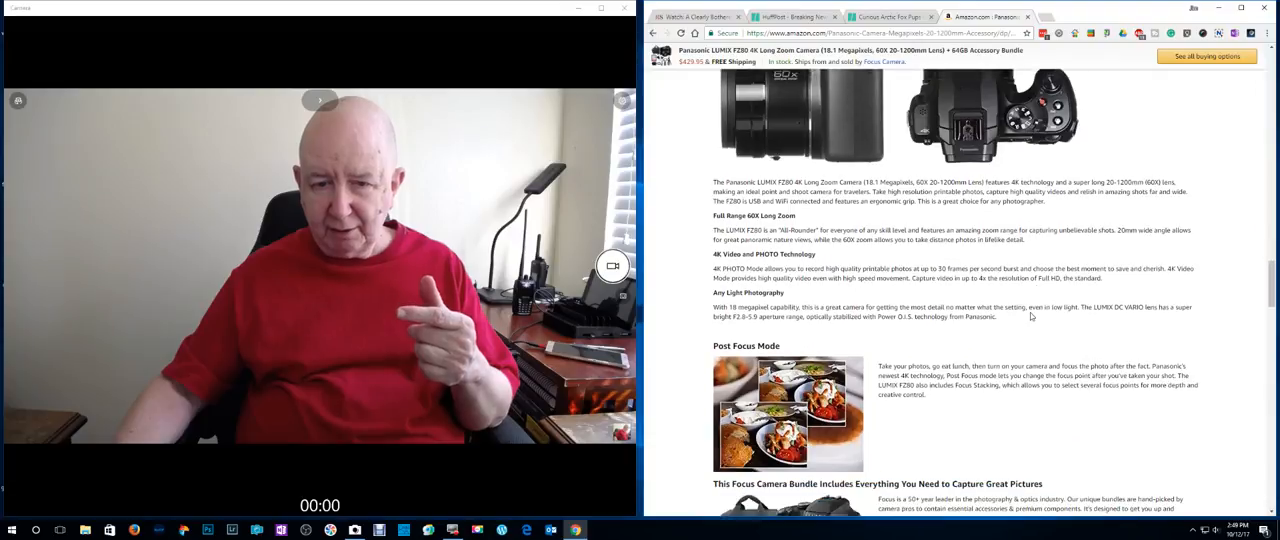
scroll(down, 3)
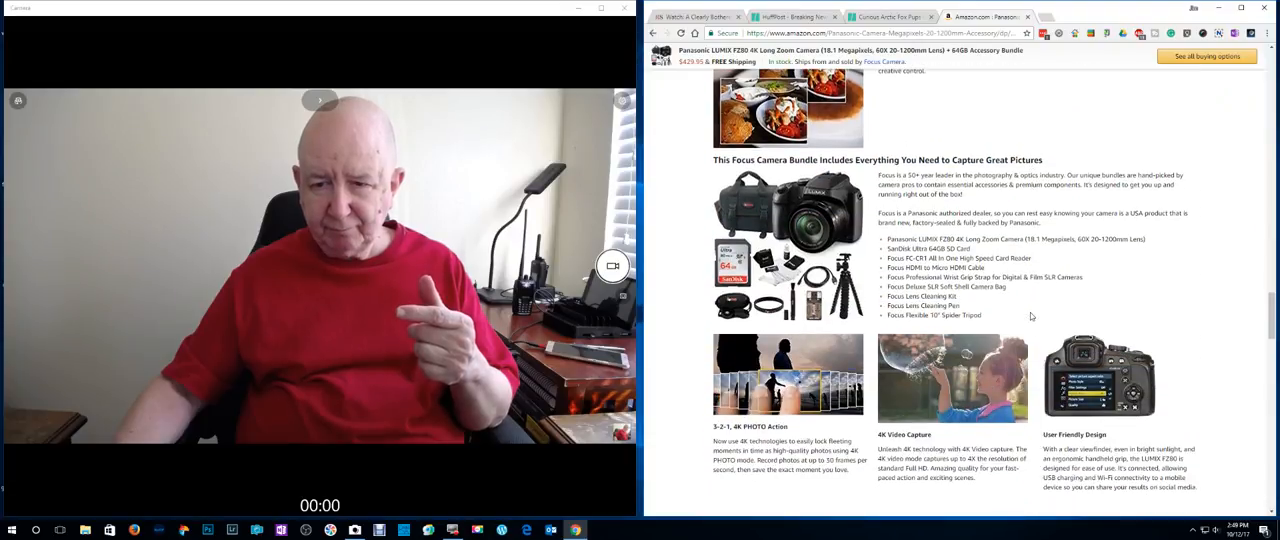
scroll(down, 3)
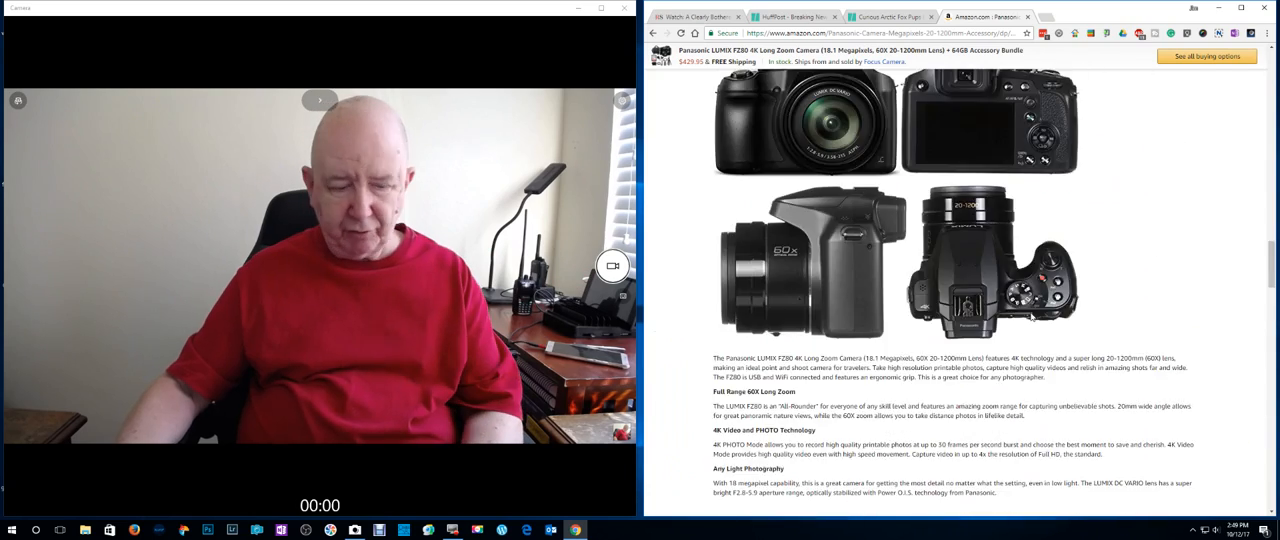
scroll(down, 3)
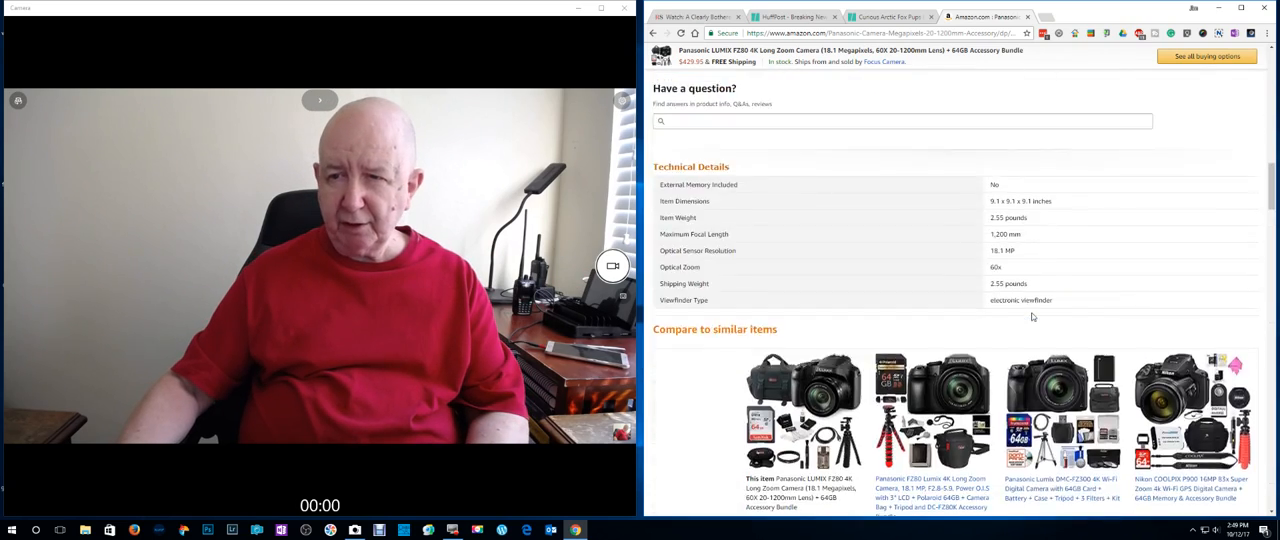